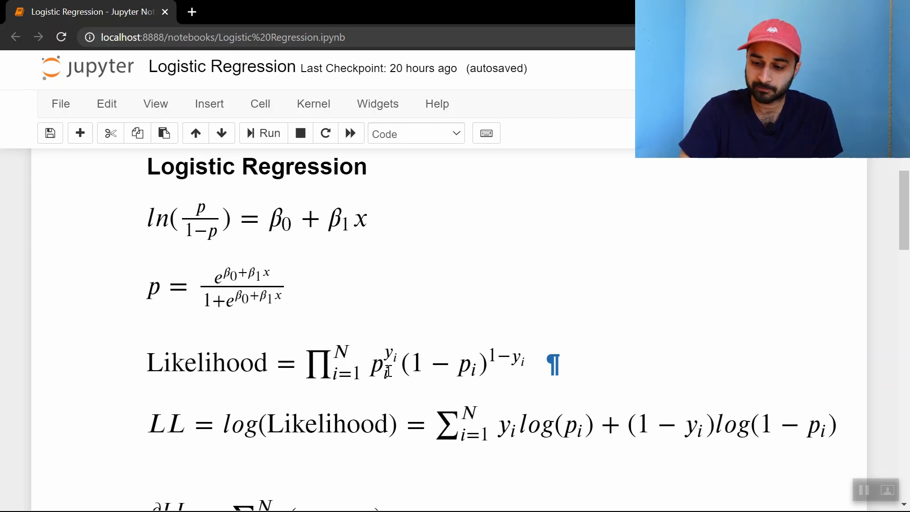
Run the imports, data-generation, data.head() and plt.scatter(data.x, data.y, s=5) cells.
scroll("down", 3)
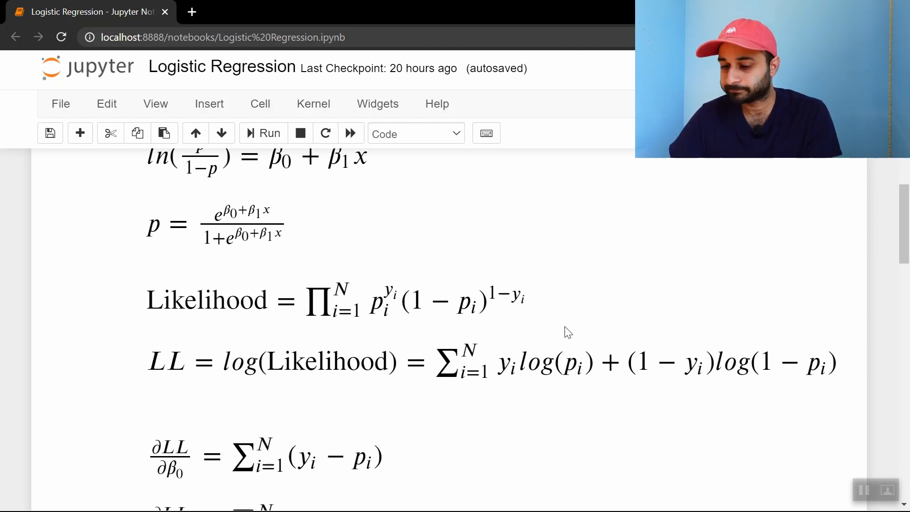
scroll("down", 3)
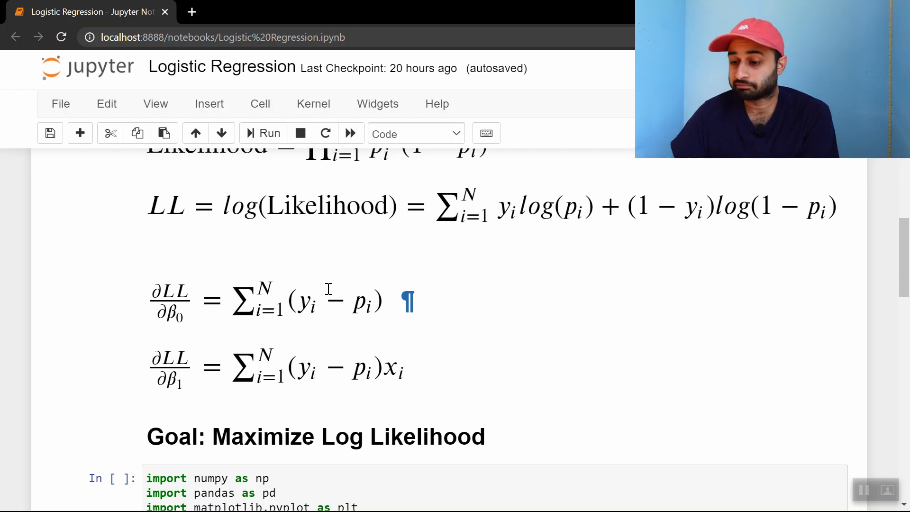
mouse_move(455, 298)
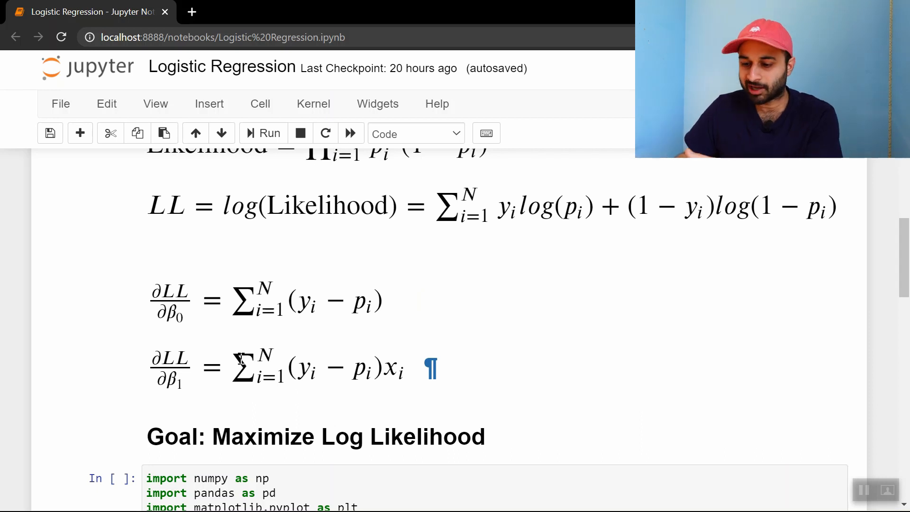
scroll("down", 3)
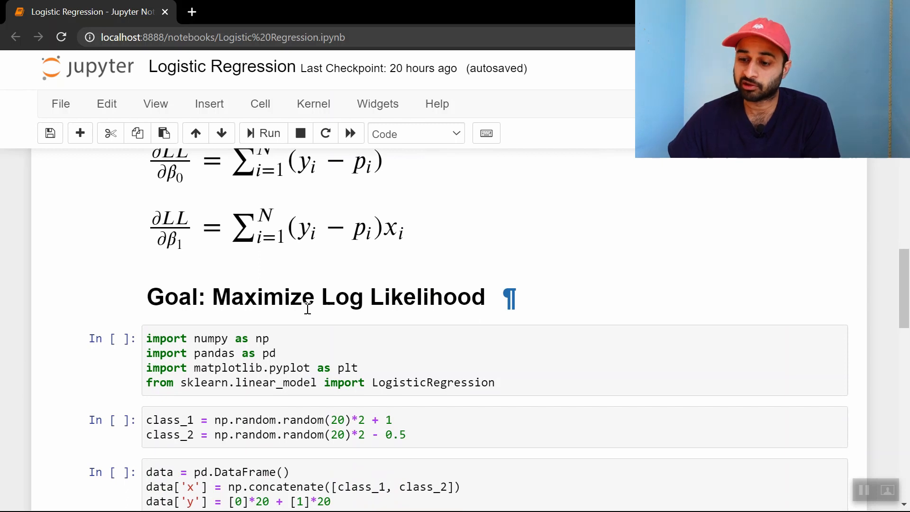
scroll("down", 3)
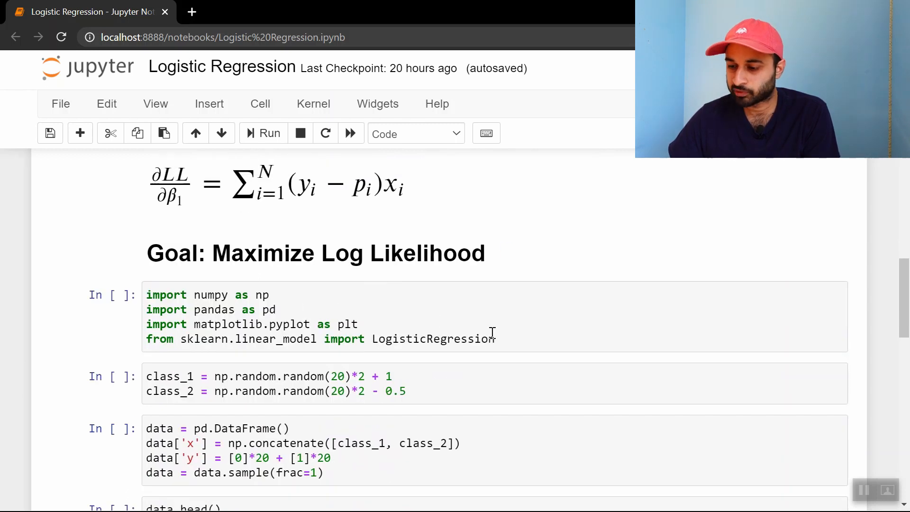
left_click(493, 334)
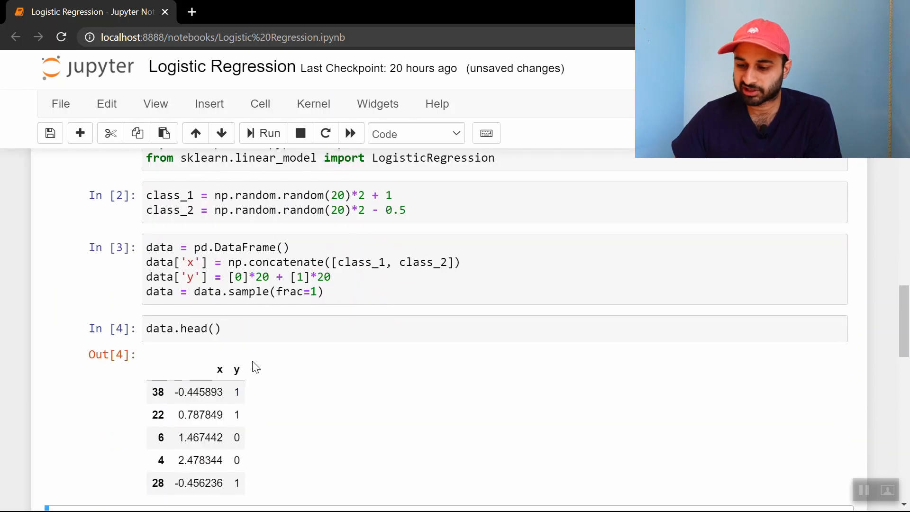
scroll("down", 3)
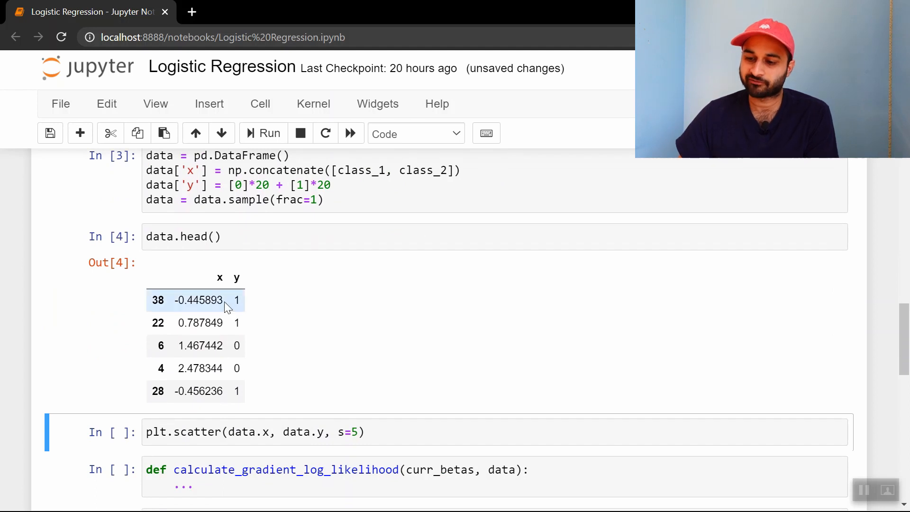
mouse_move(254, 303)
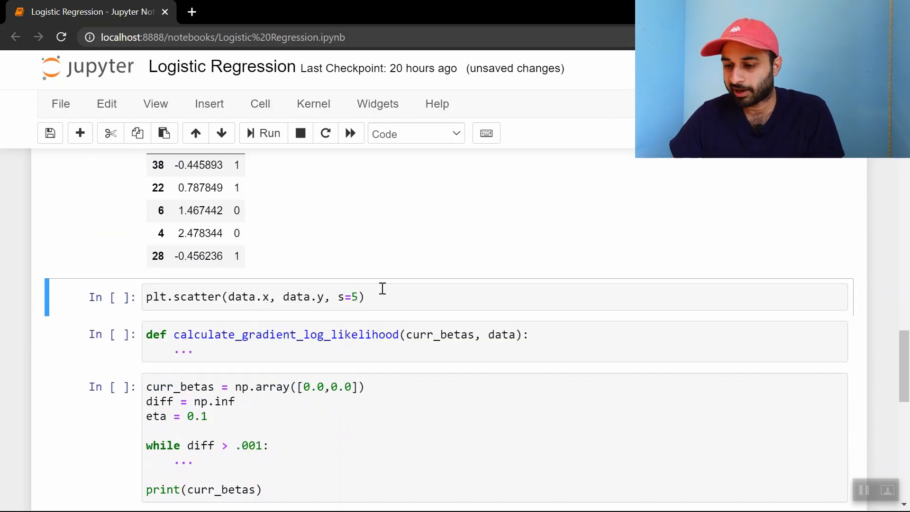
left_click(262, 134)
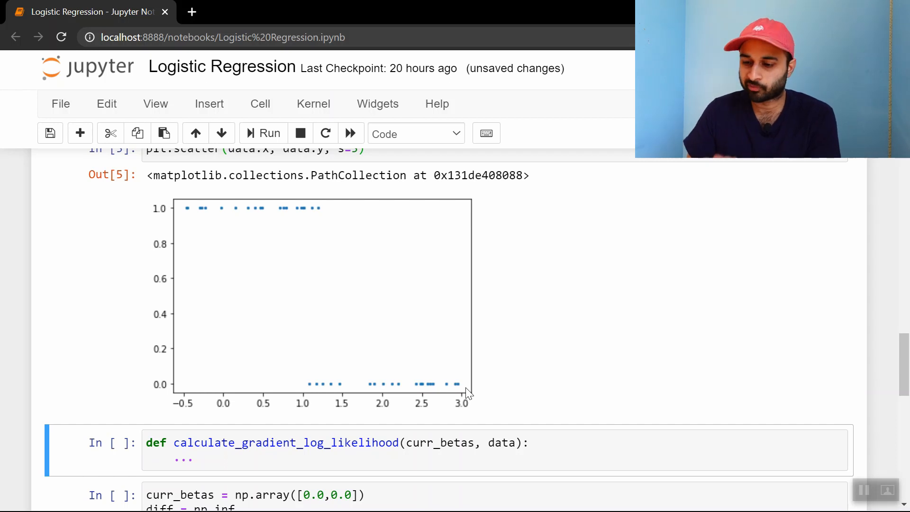
scroll("down", 3)
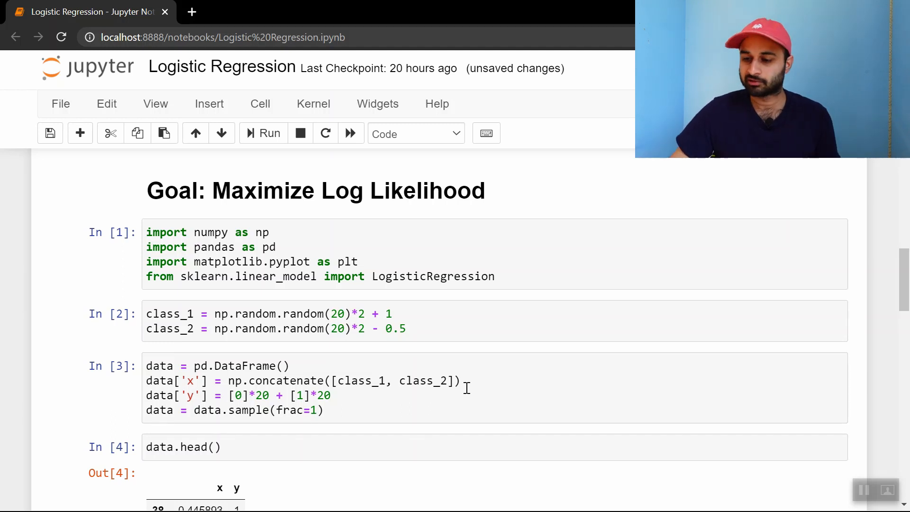
scroll("up", 3)
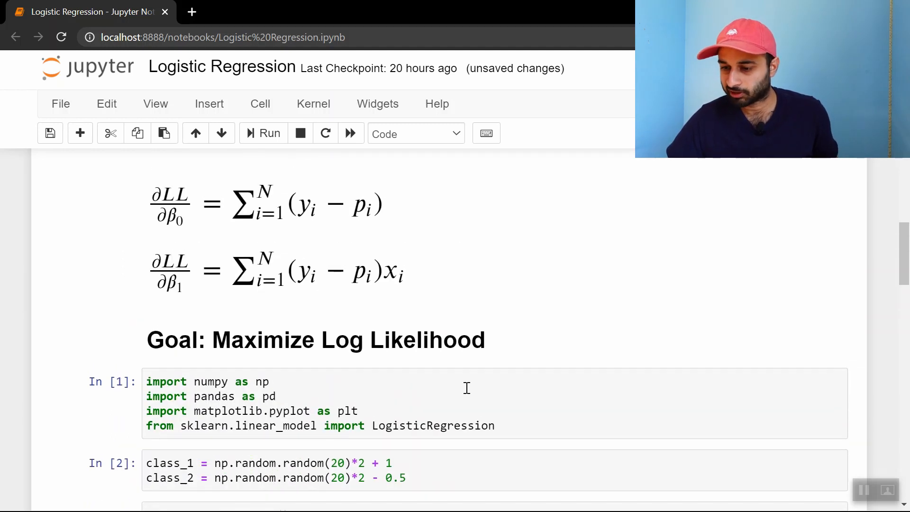
mouse_move(385, 320)
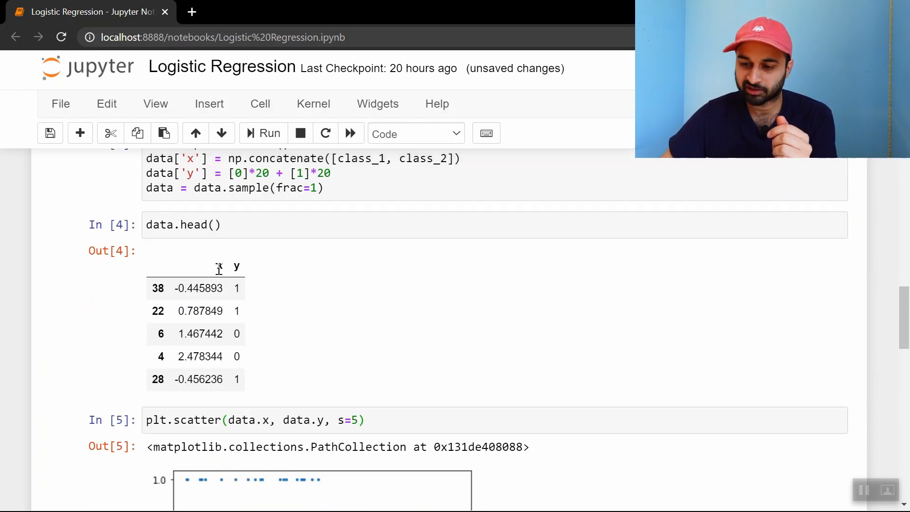
scroll("down", 3)
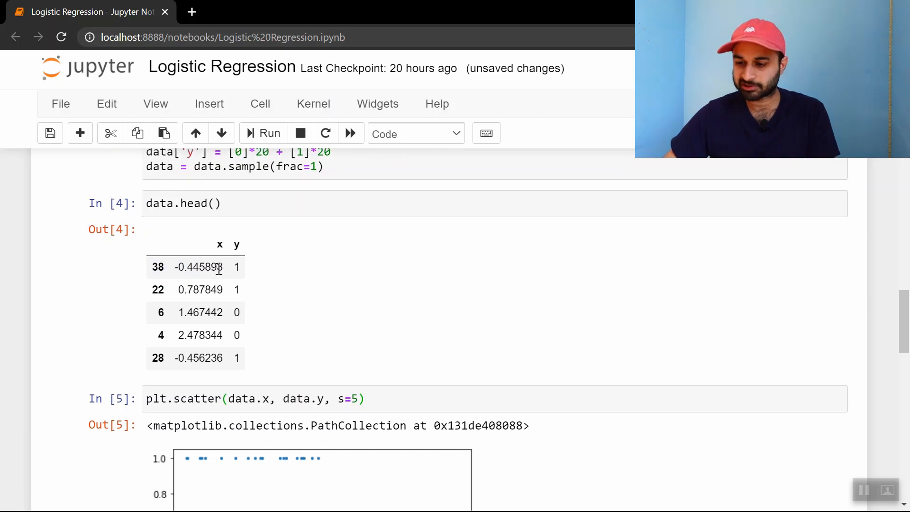
scroll("down", 3)
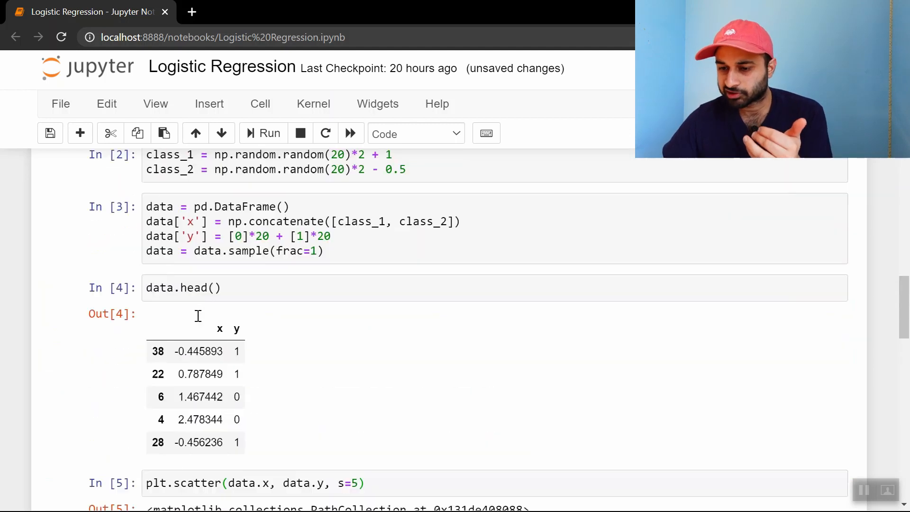
scroll("down", 3)
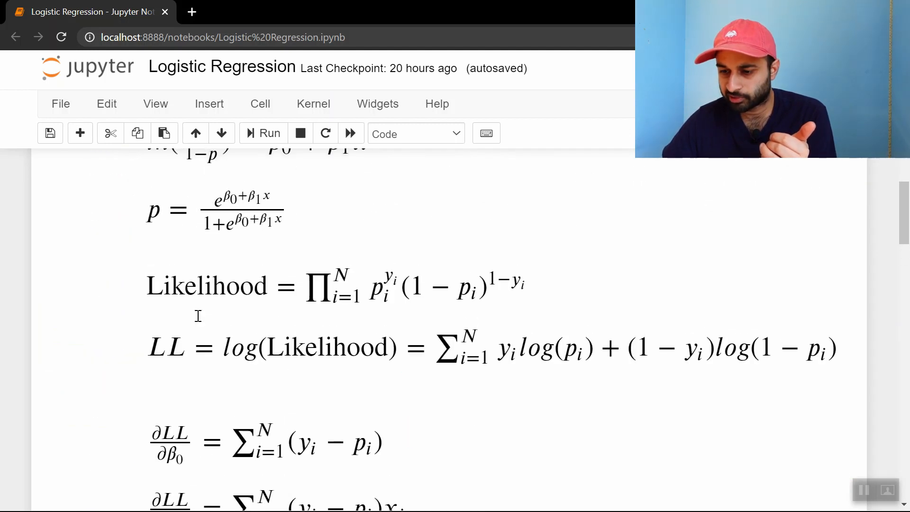
scroll("up", 3)
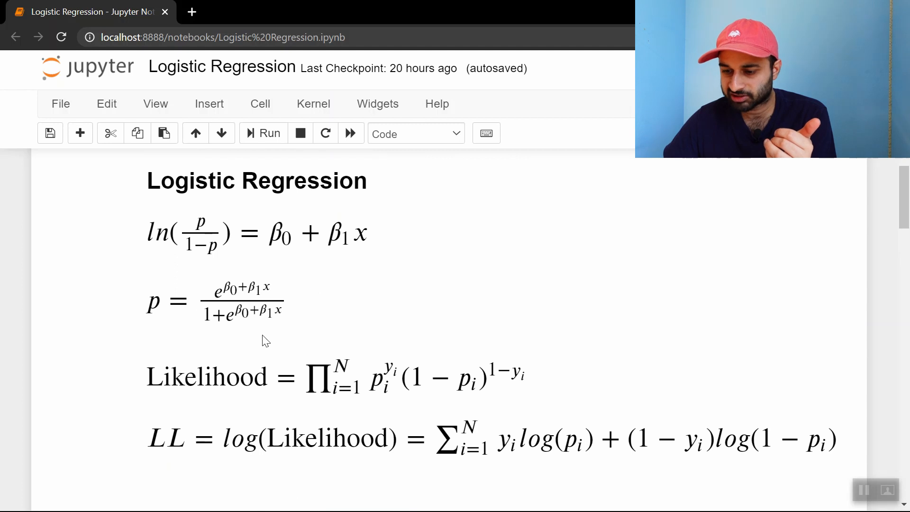
mouse_move(249, 275)
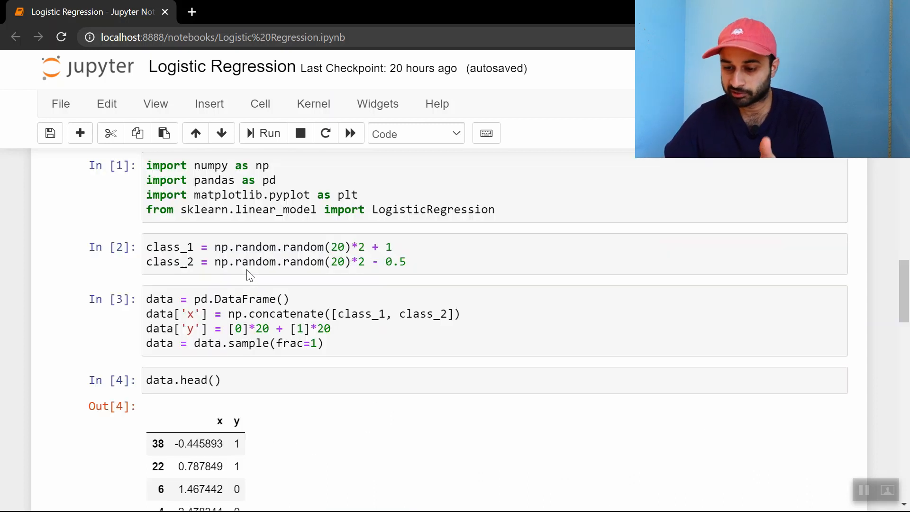
Write numerator = np.exp(curr_betas[0] + curr_betas[1]*data.x) in the gradient function.
scroll("down", 3)
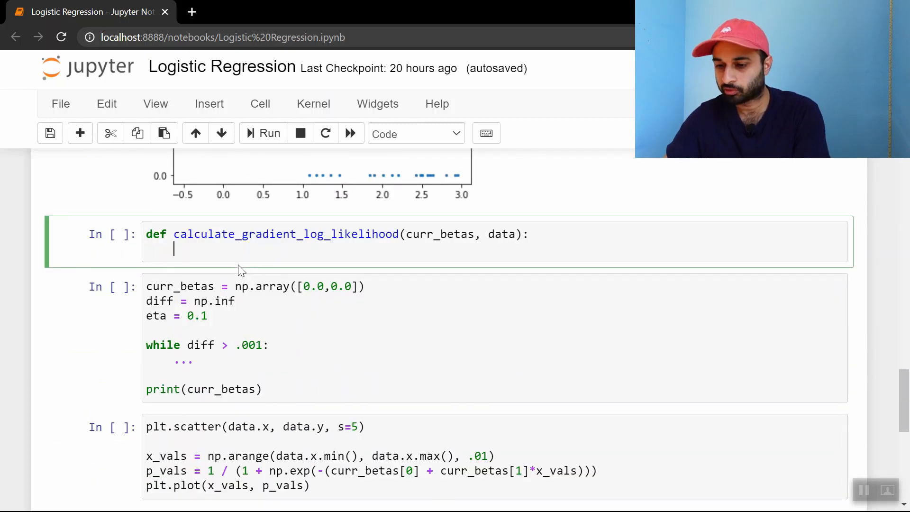
type("np")
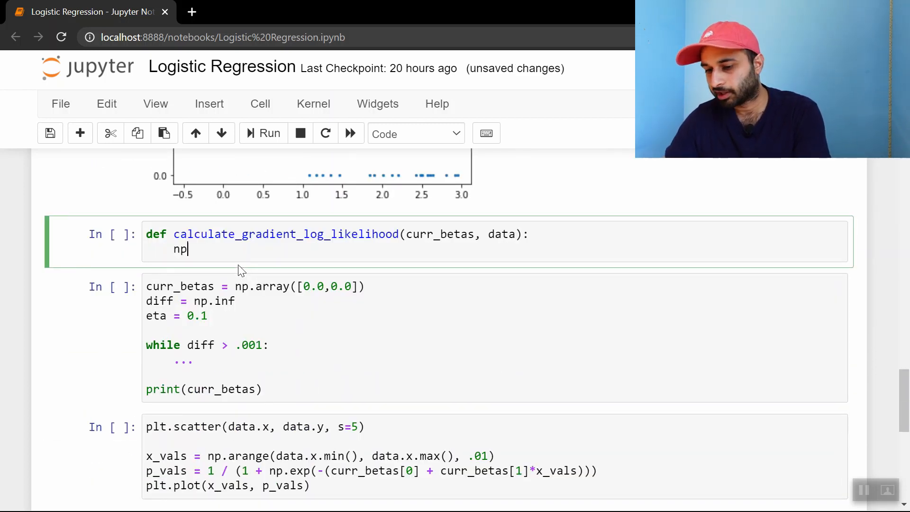
type(".exp(")
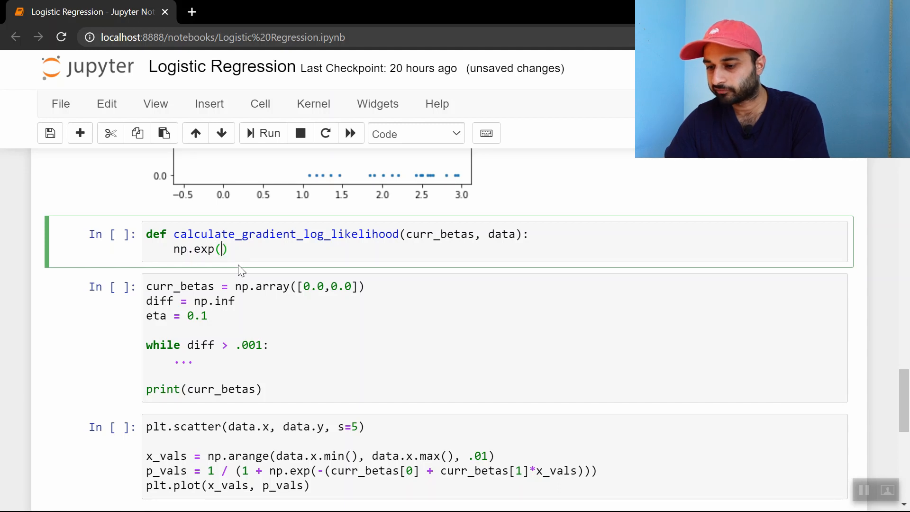
type("curr_betas[0] + cu")
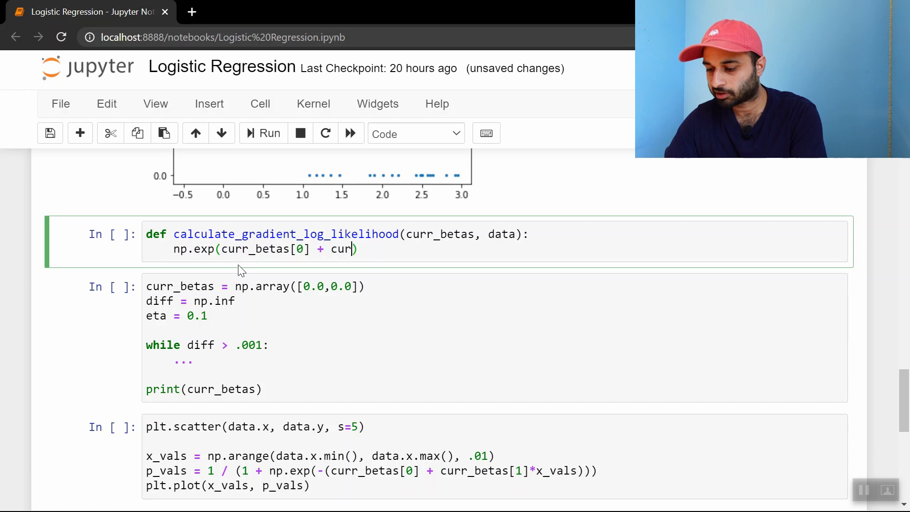
type("r_betas[1]*")
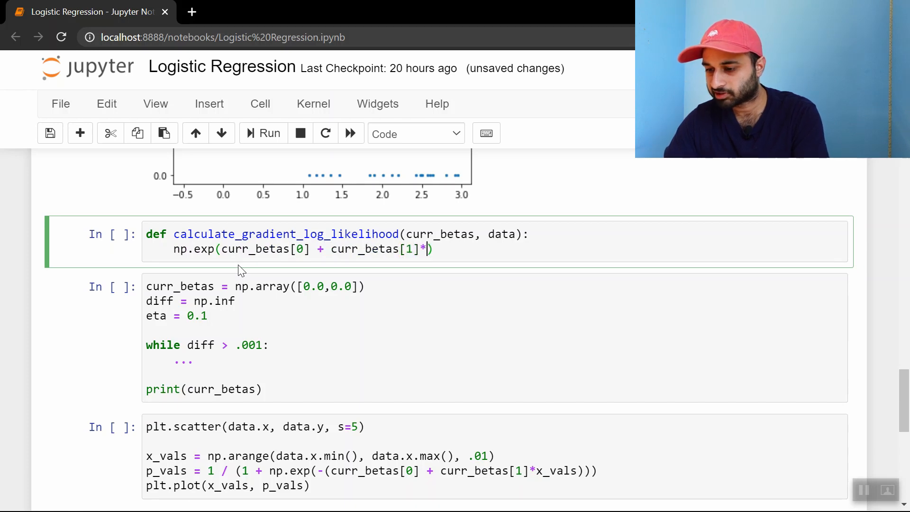
type("data.x")
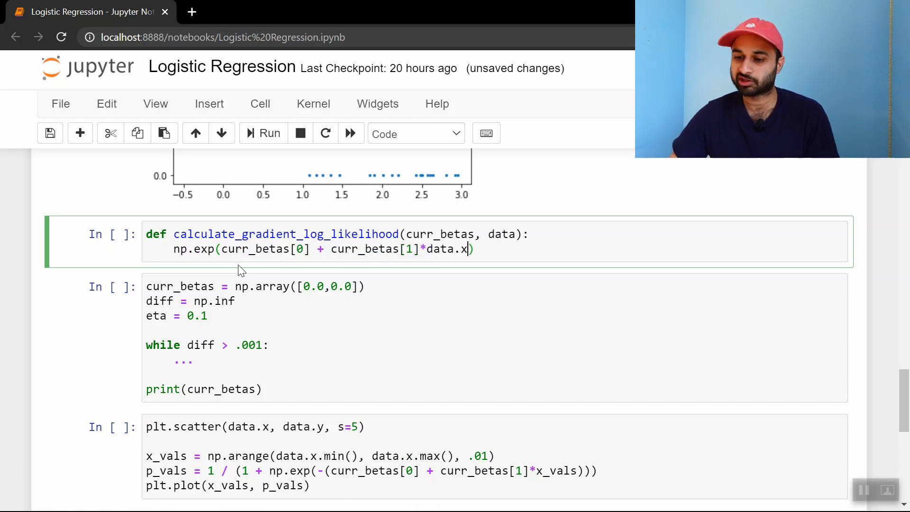
double_click(264, 249)
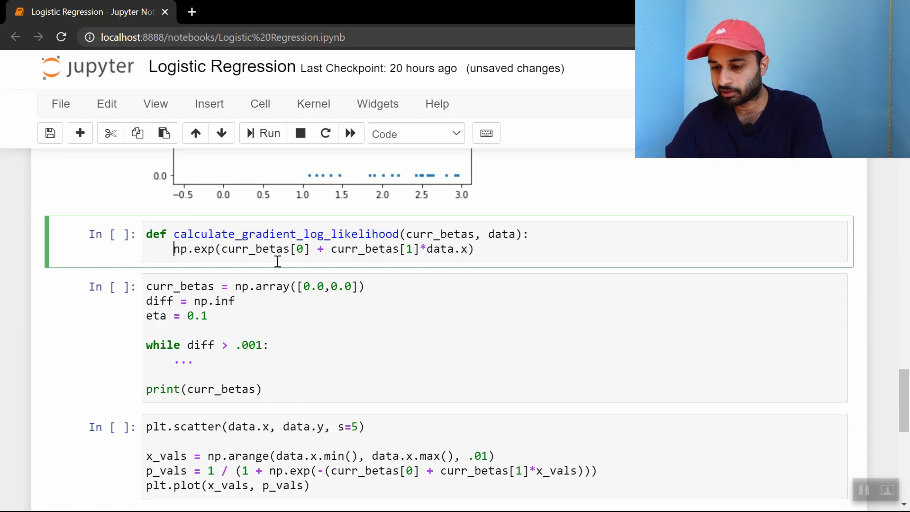
type("numer")
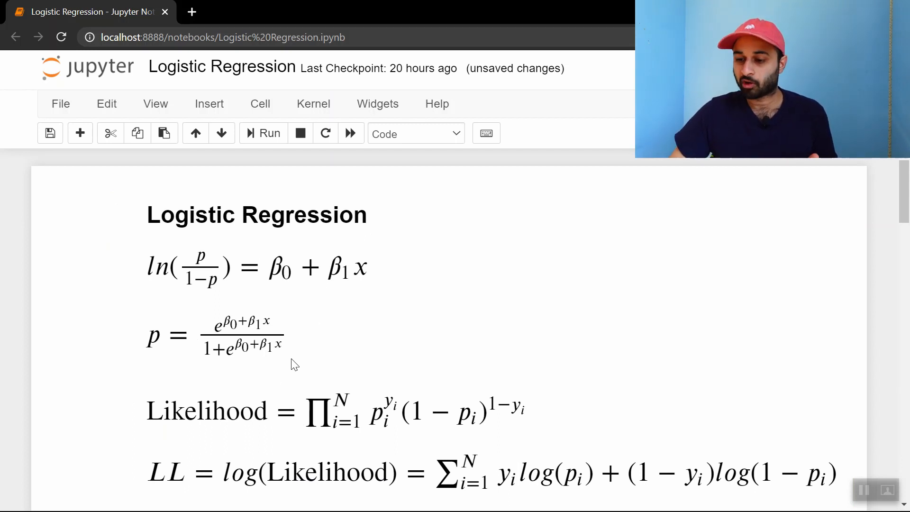
scroll("down", 3)
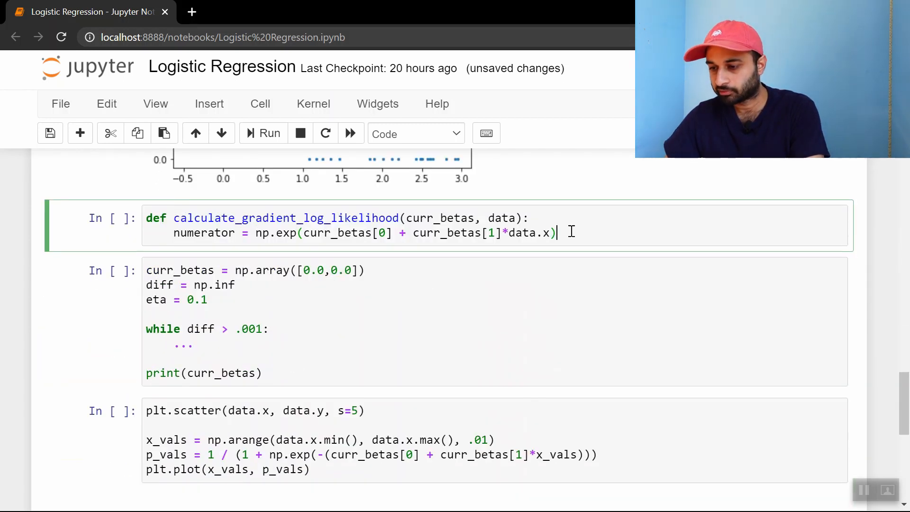
Add the line p = numerator / (1 + numerator) to the gradient function.
type("p")
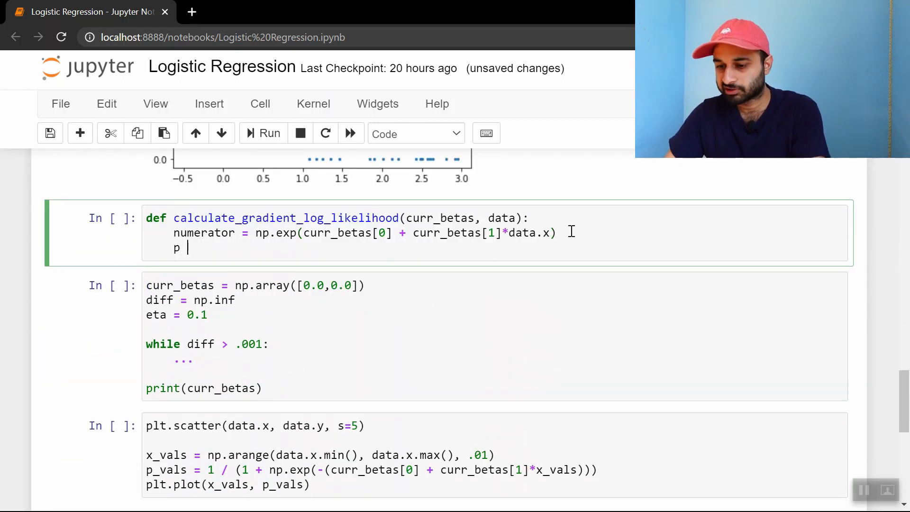
type("= numerator / (1")
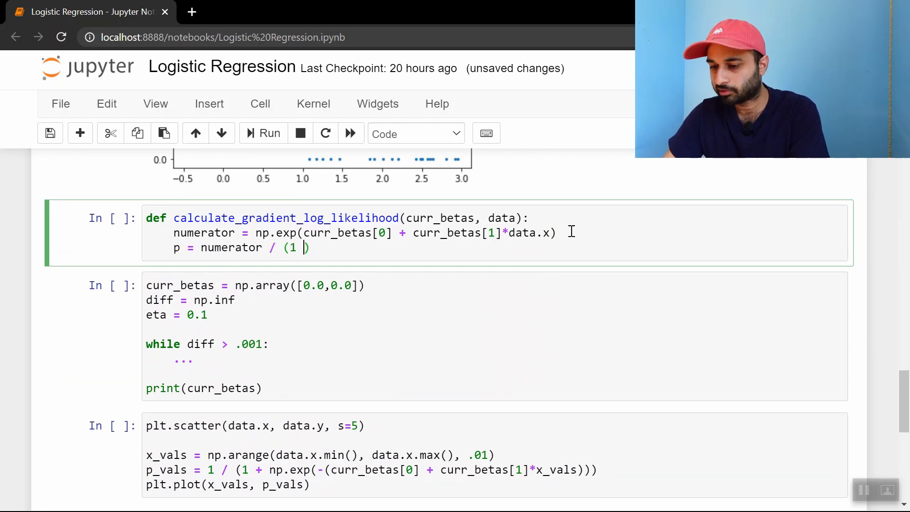
type("+ numerator")
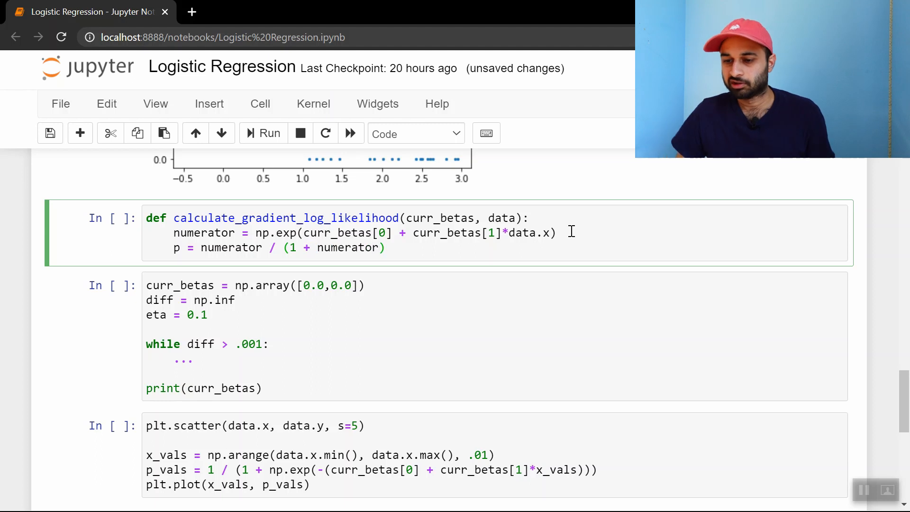
left_click(386, 247)
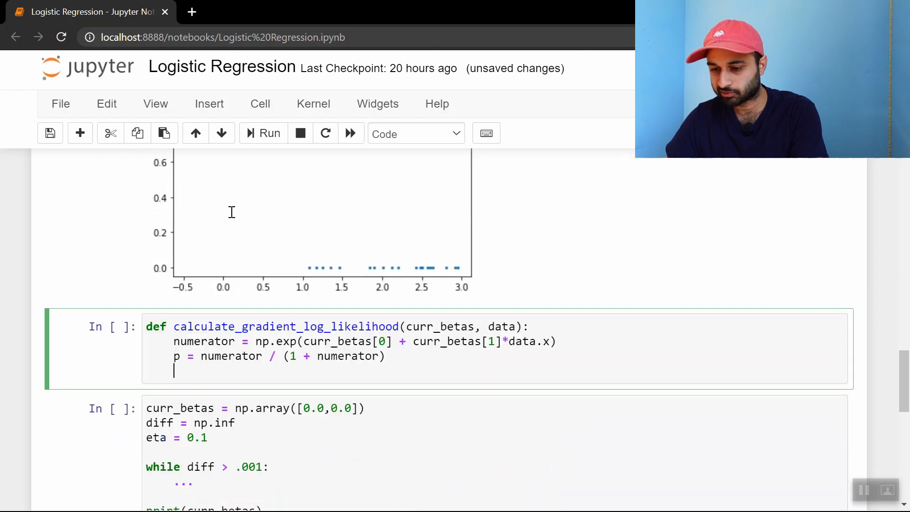
Add partial_0 = np.sum(data.y - p), partial_1 = np.sum((data.y - p)*data.x), returning np.array([partial_0, partial_1]).
type("partial_0 =")
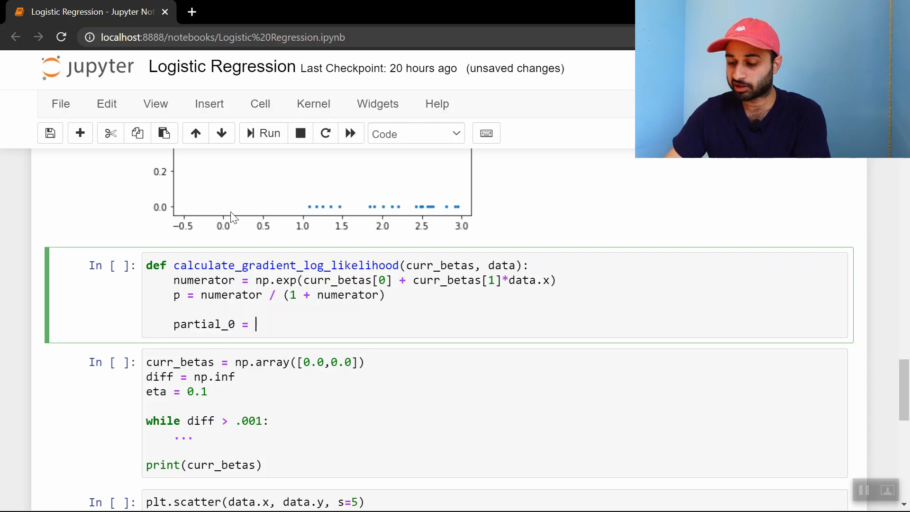
type("np.sum(")
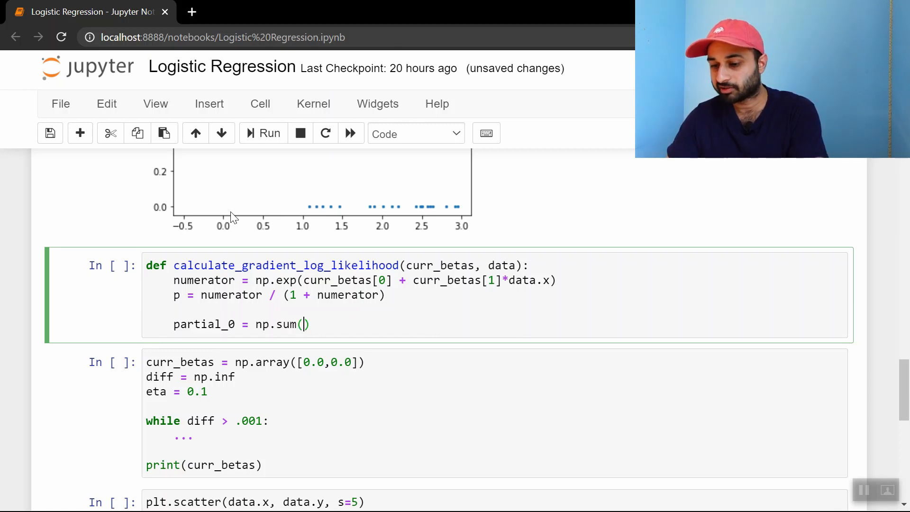
type("data.y -")
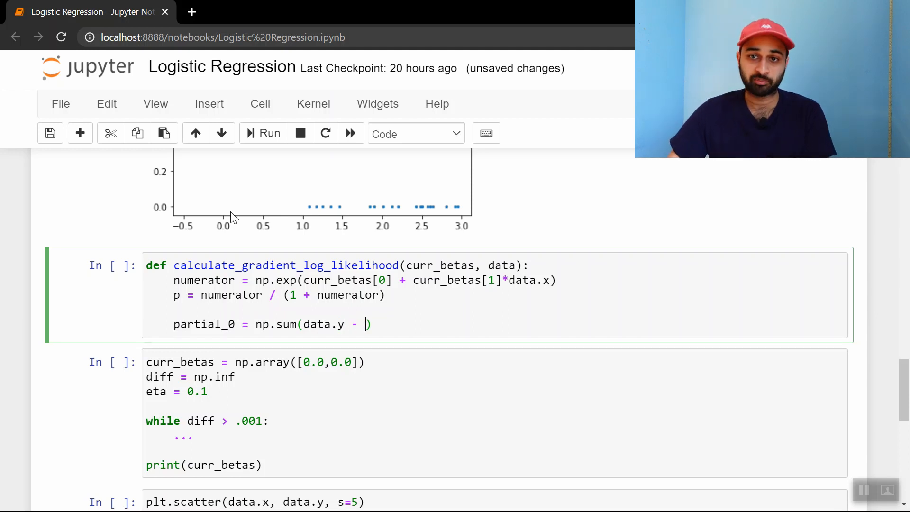
type("p")
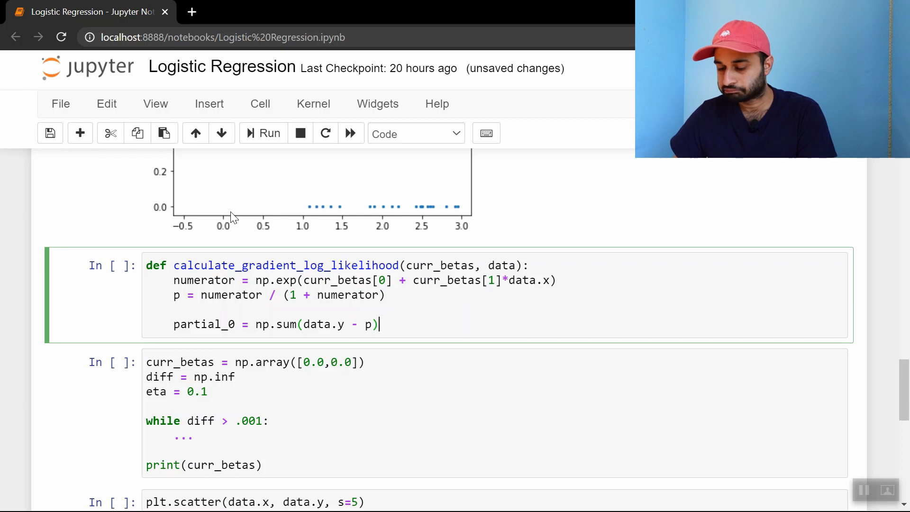
type("partial_1 =")
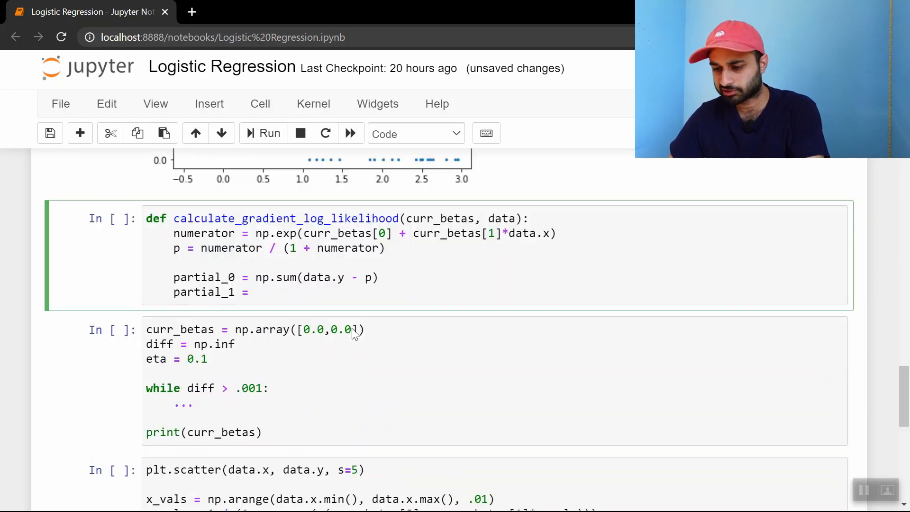
type("np.sum((data.y - p)*")
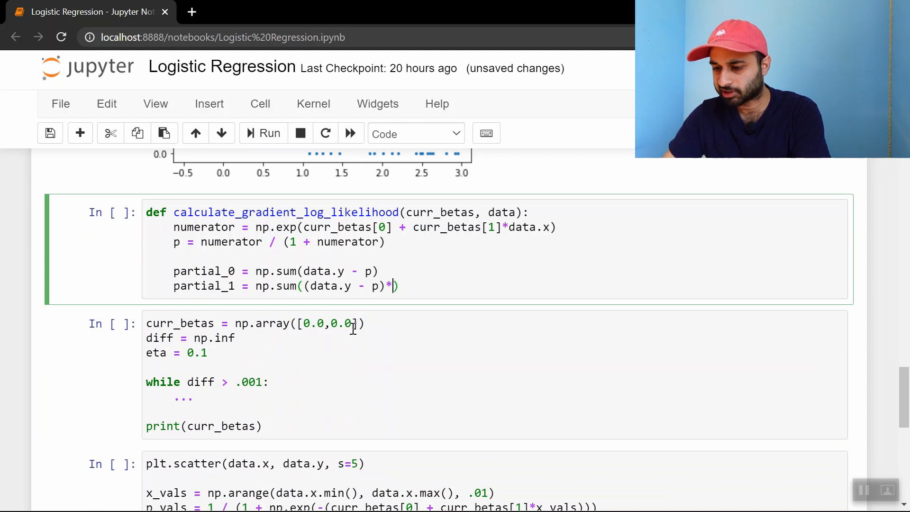
type("data.x)")
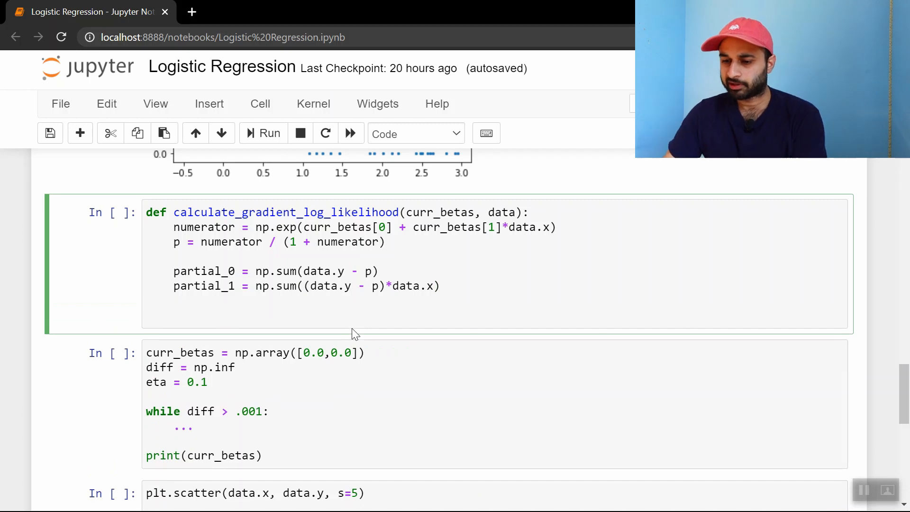
type("return np.array([partial_0, partial")
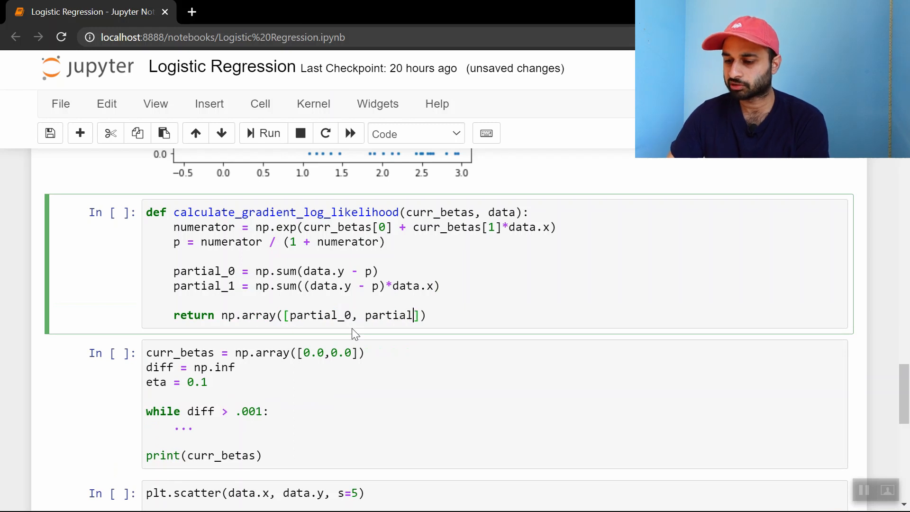
type("1")
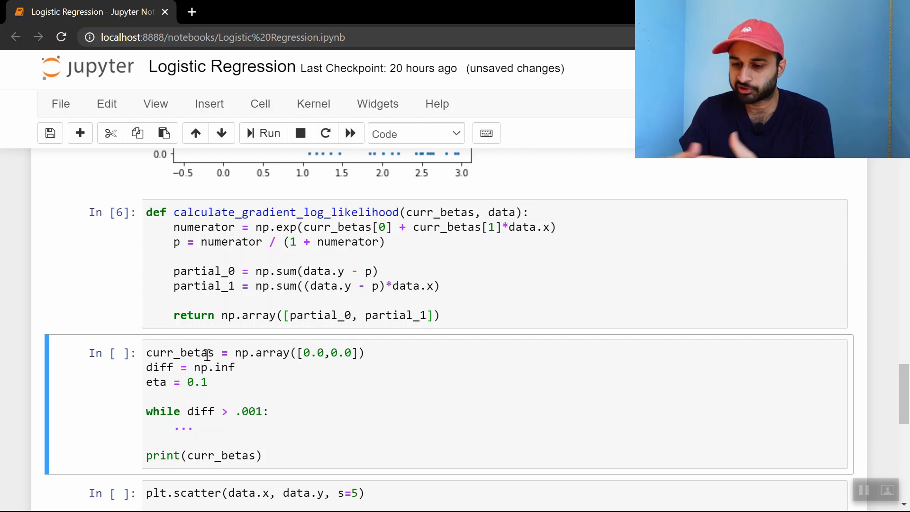
Run the gradient function cell and move into the gradient-ascent loop cell.
left_click(236, 367)
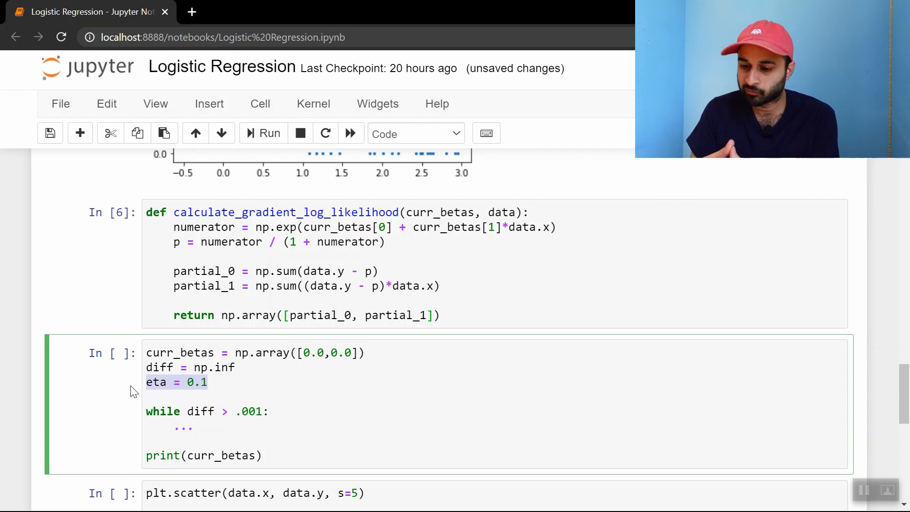
Replace the loop placeholder with grad = calculate_gradient_log_likelihood(curr_betas, data) and diff = abs(grad).sum().
left_click(189, 426)
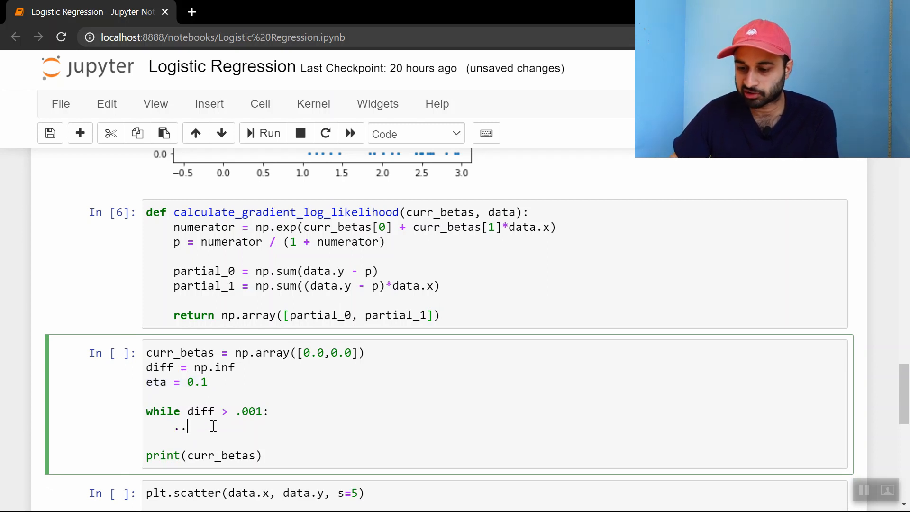
key("Backspace")
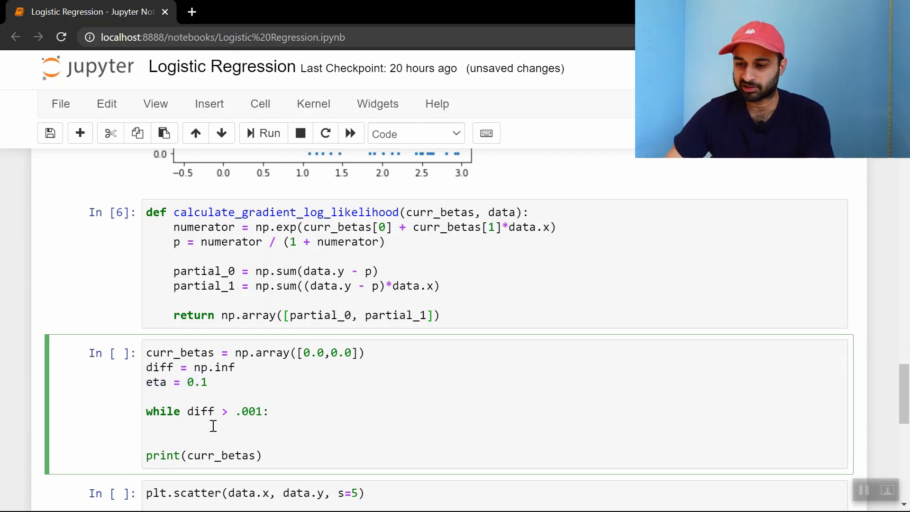
double_click(285, 212)
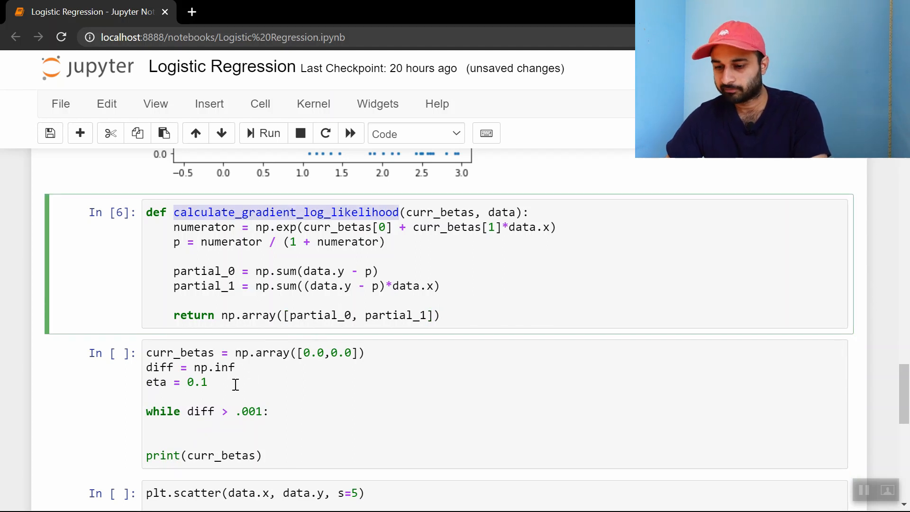
type("calculate_gradient_log_likelihood(")
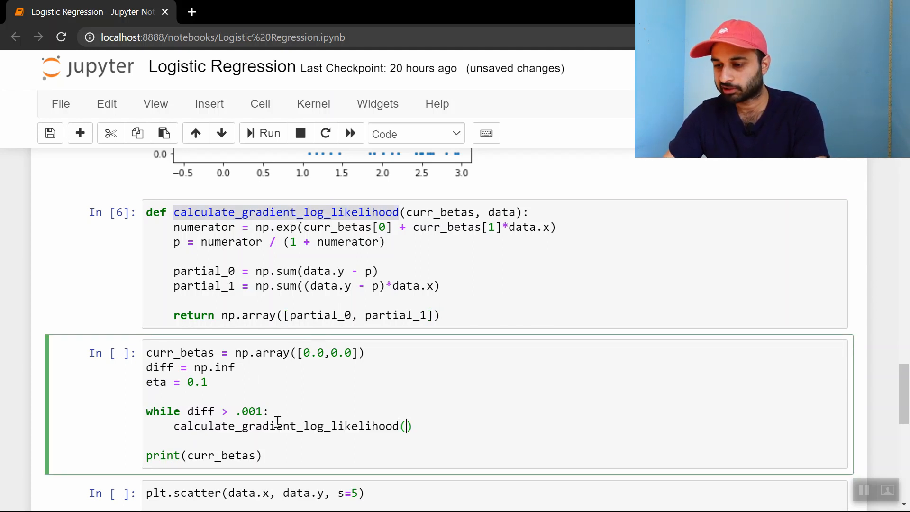
type("curr_bet")
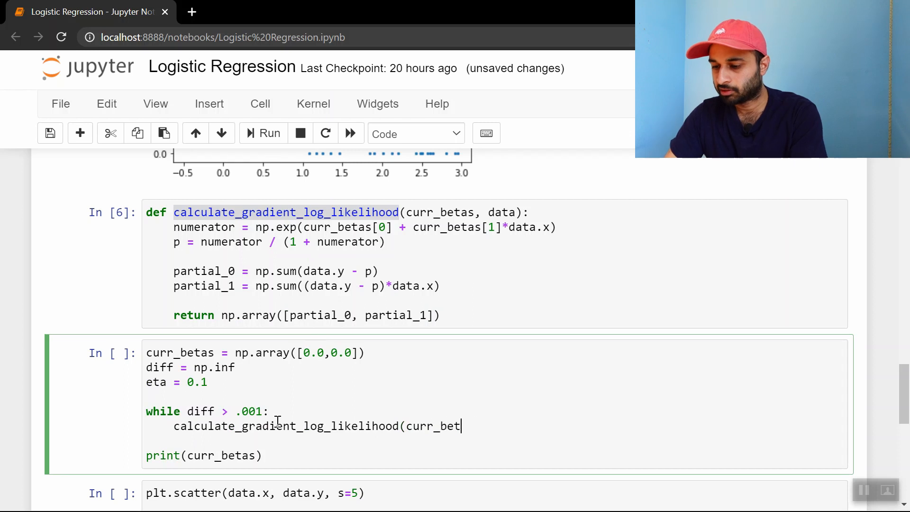
type("as, data)")
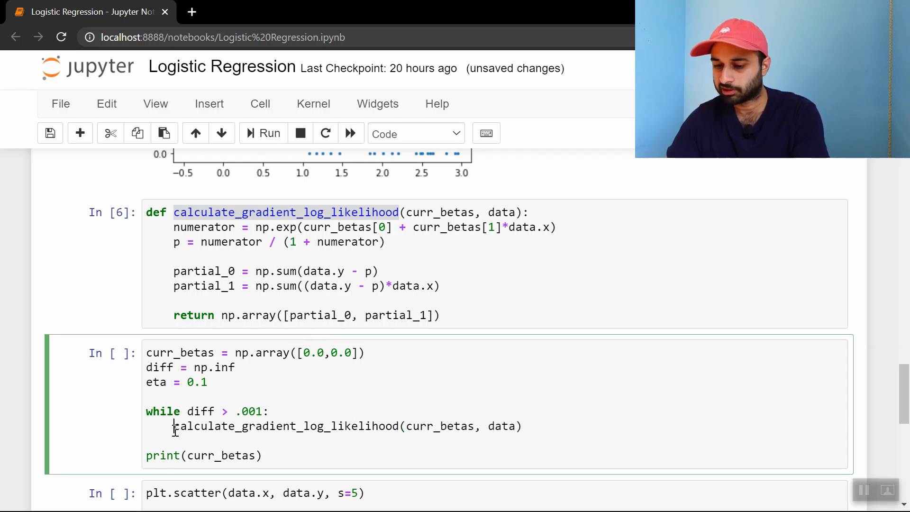
type("grad =")
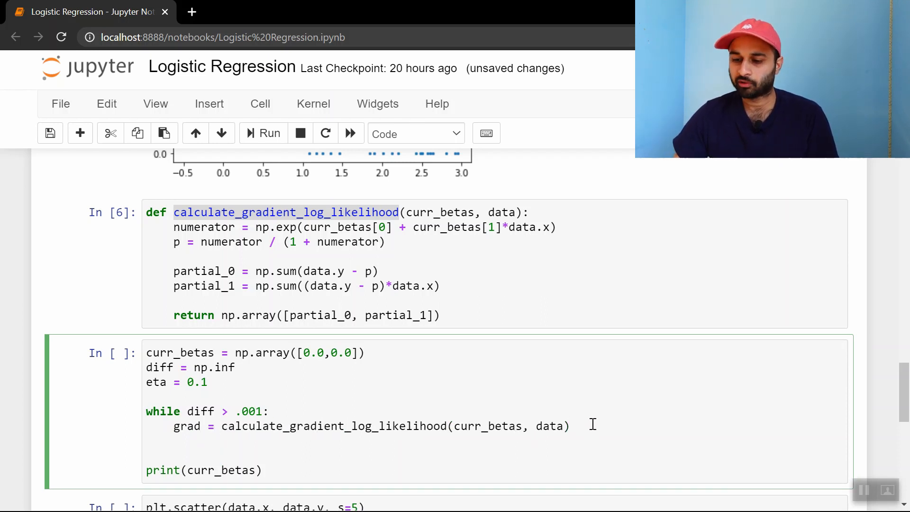
type("diff")
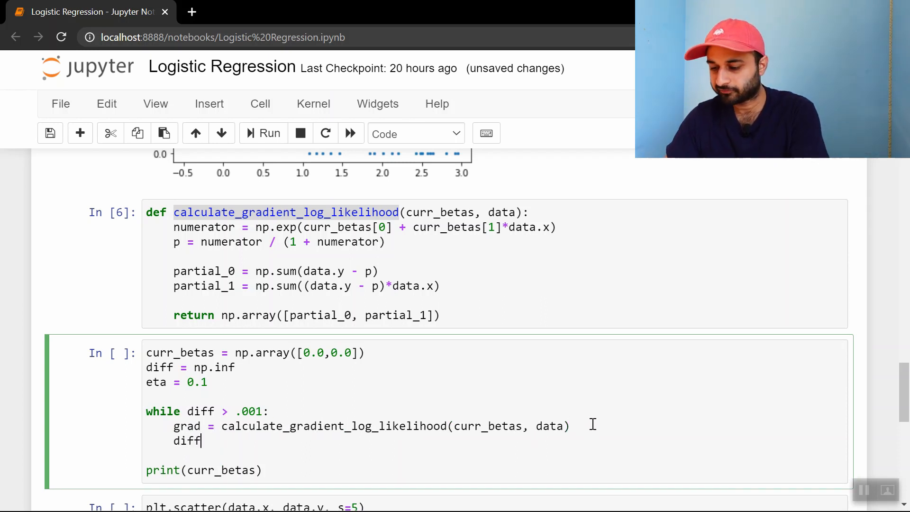
type("= abs(g)")
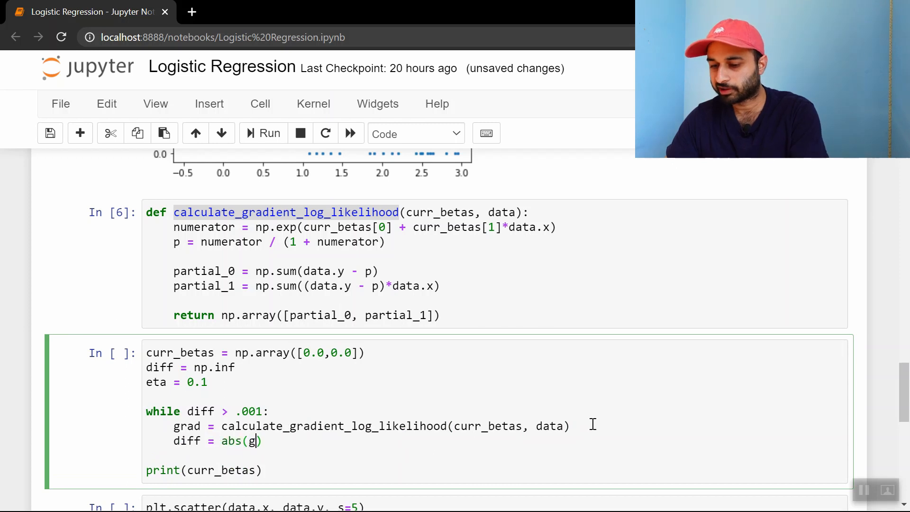
type("rad).s")
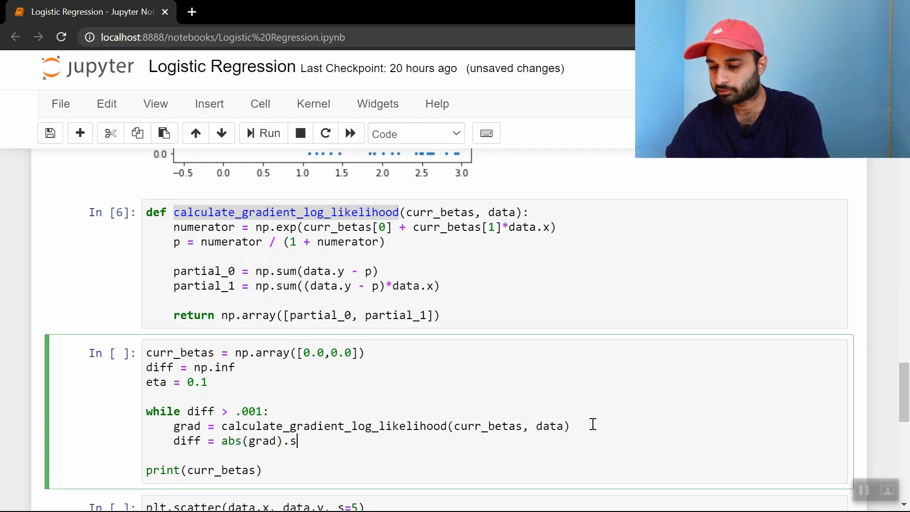
type("um()")
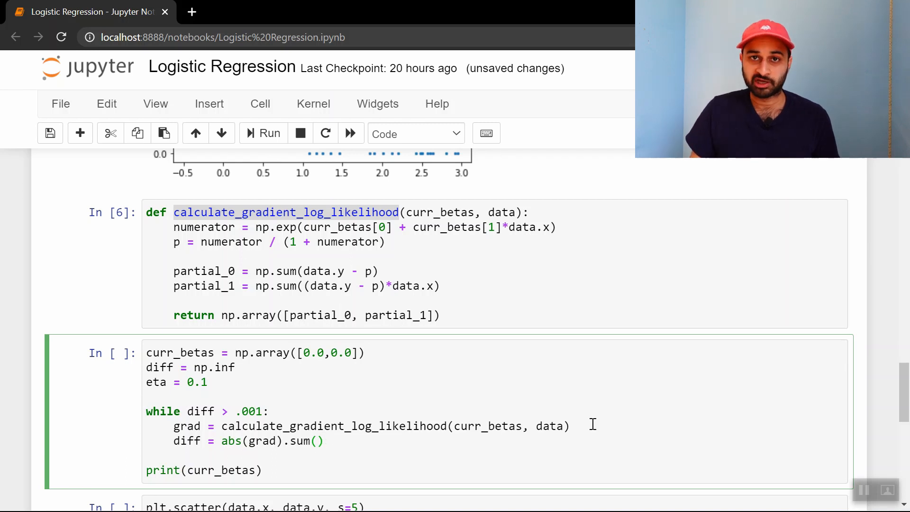
Add curr_betas += eta*grad on a new line after the diff line.
left_click(326, 441)
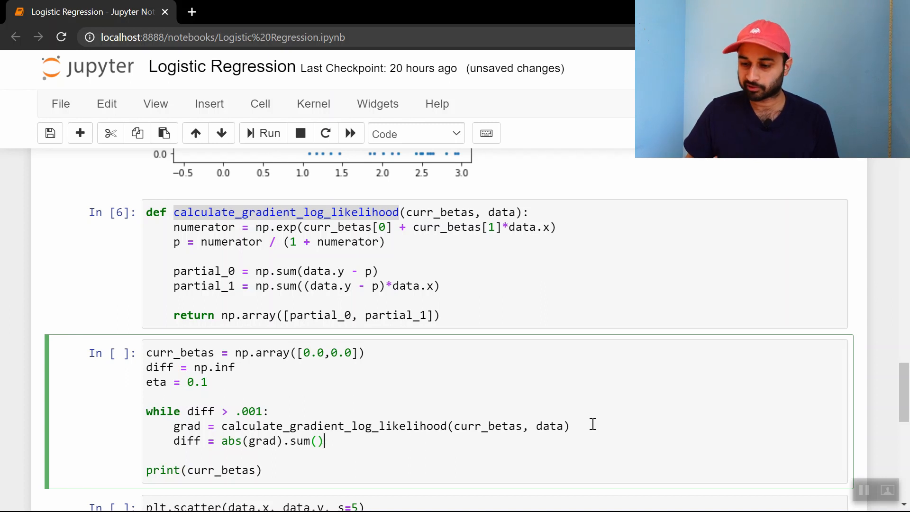
key("enter")
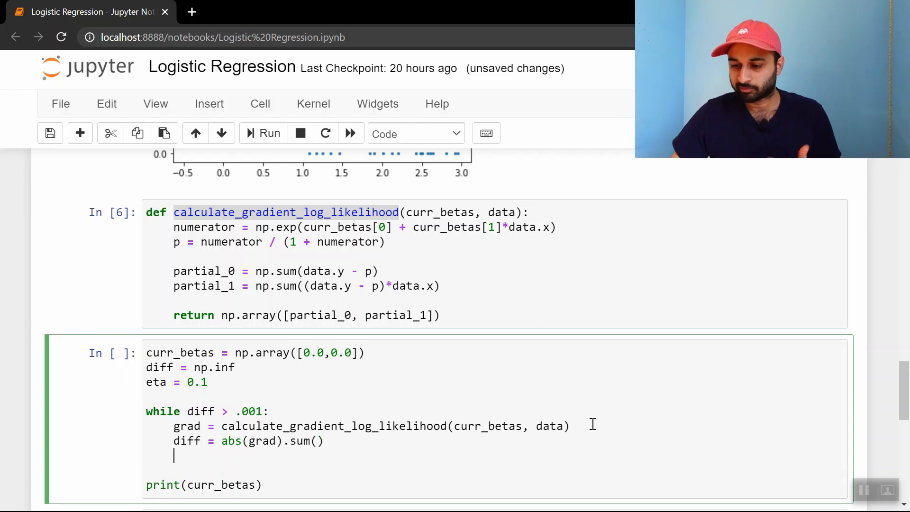
type("curr_betas")
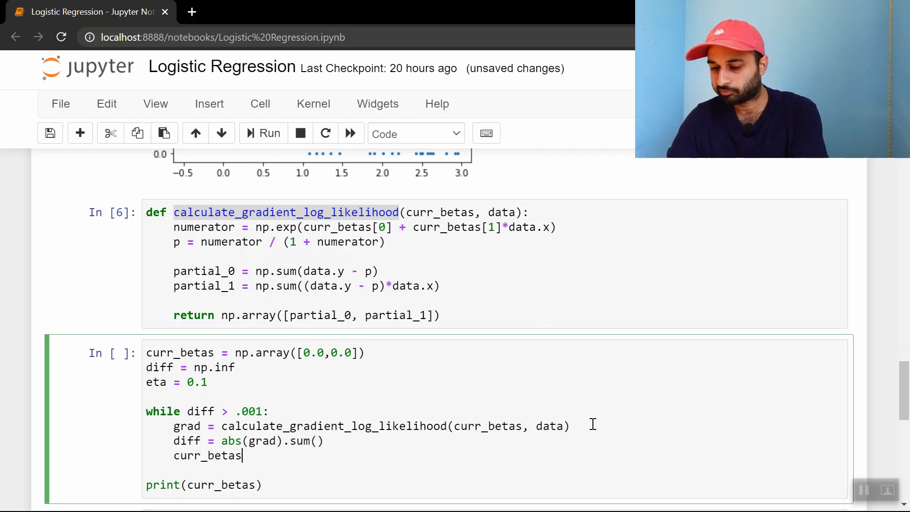
type("+=")
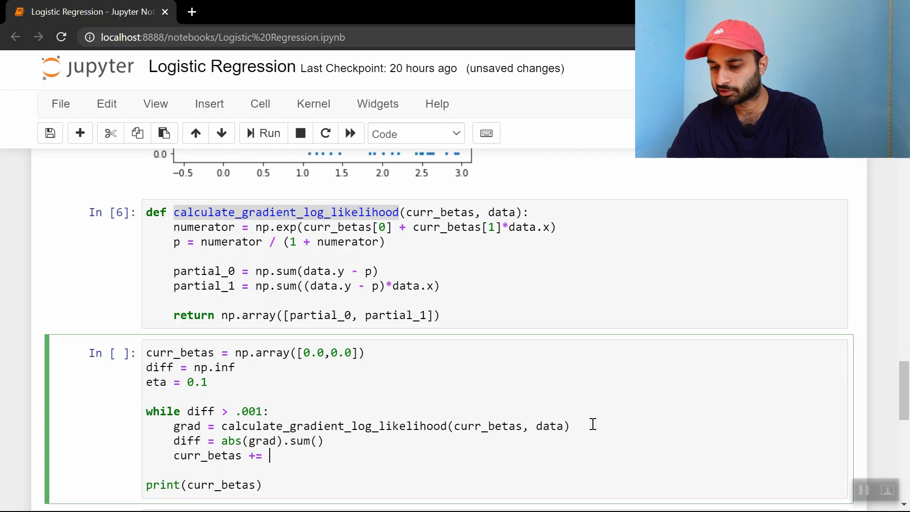
type("eta*")
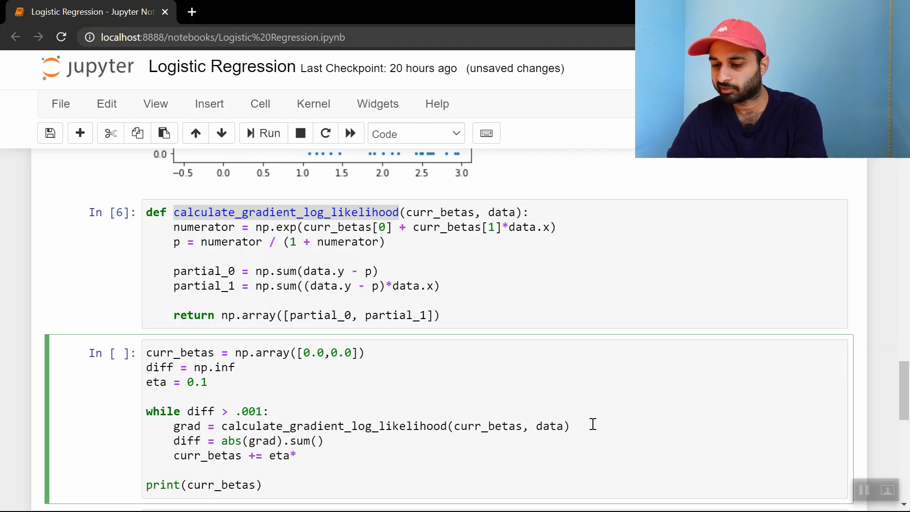
type("grad")
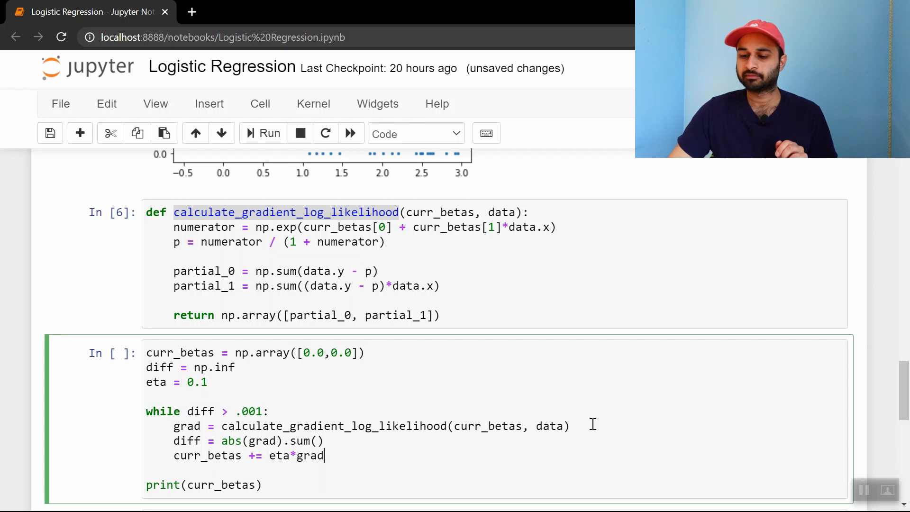
Run the loop cell, interrupt the endless run, and add print(diff) for debugging.
left_click(442, 285)
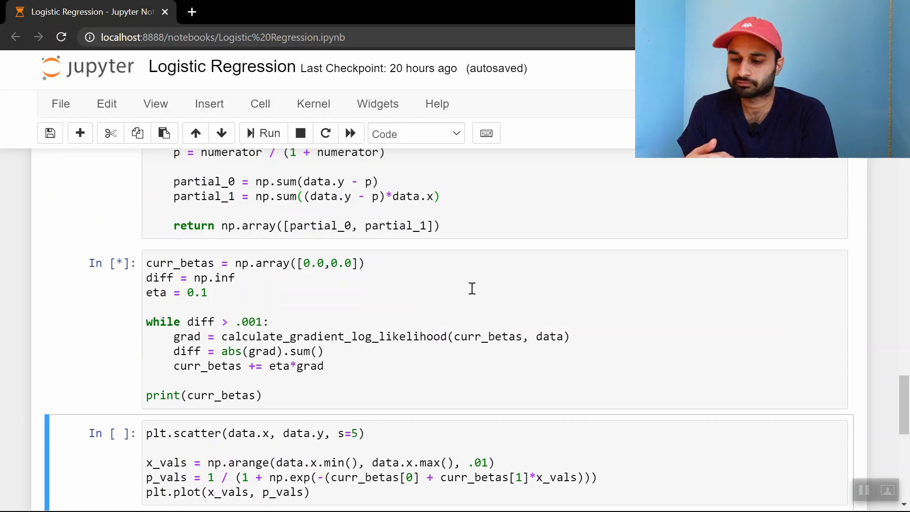
left_click(301, 134)
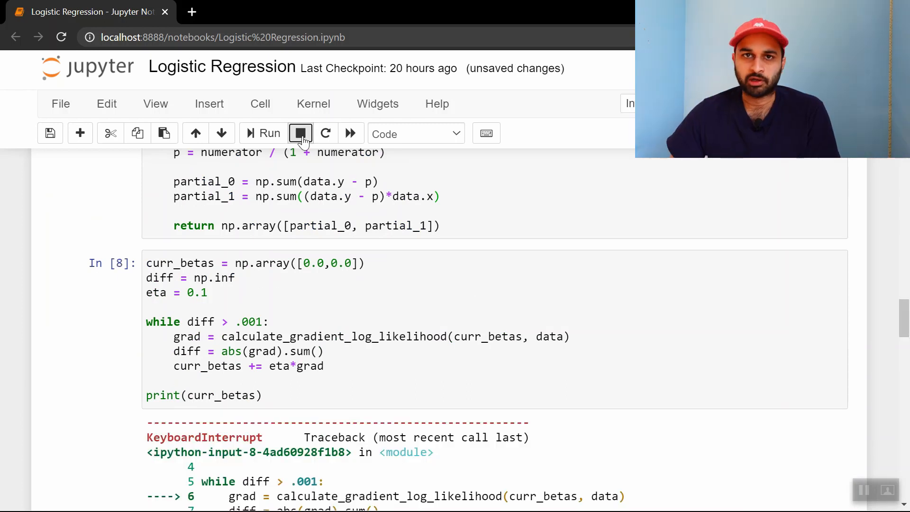
left_click(300, 133)
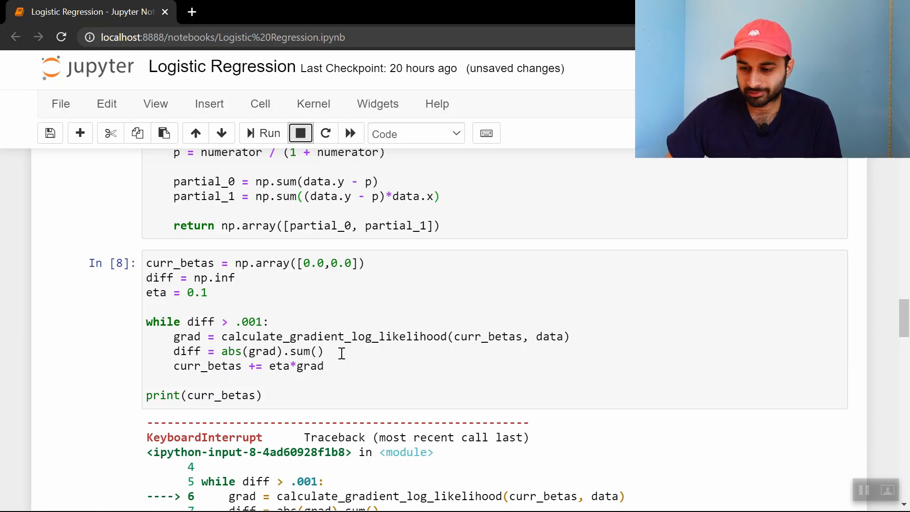
left_click(301, 132)
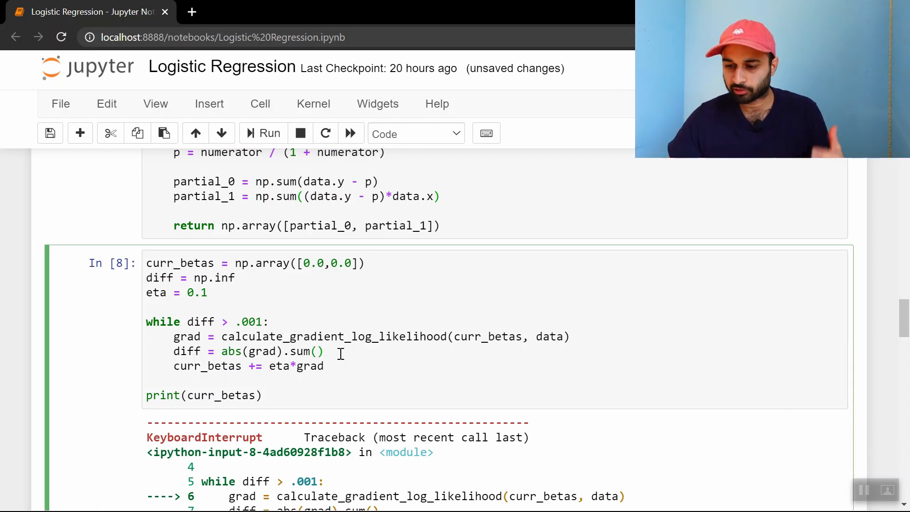
type("p")
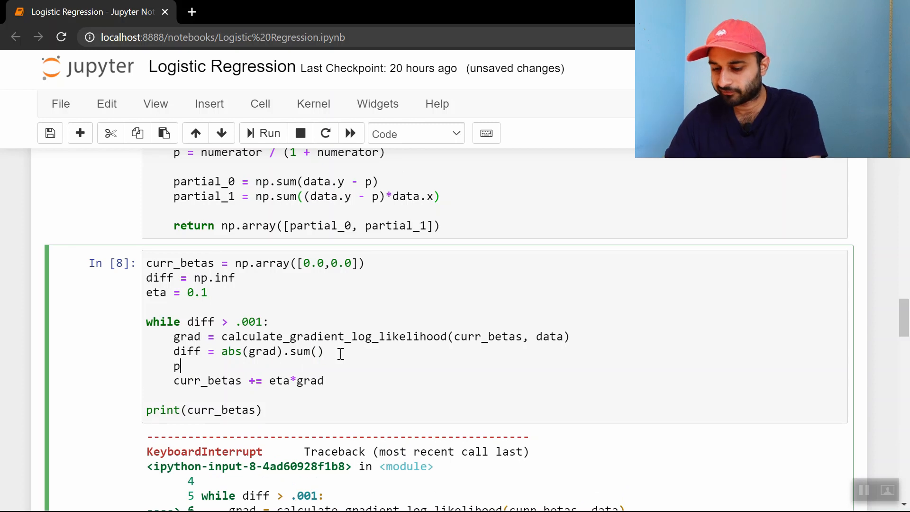
type("rint(diff)")
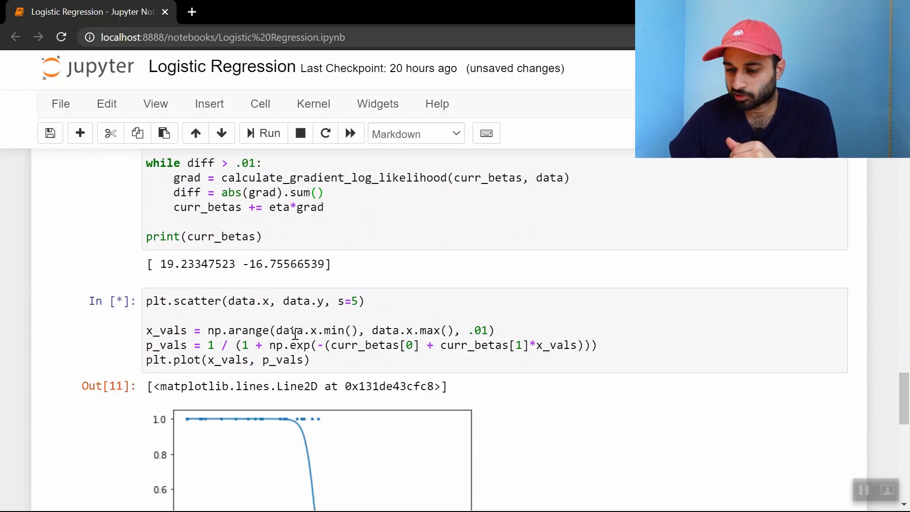
Scroll past the fitted sigmoid plot to the Built-In Solution section.
scroll("down", 3)
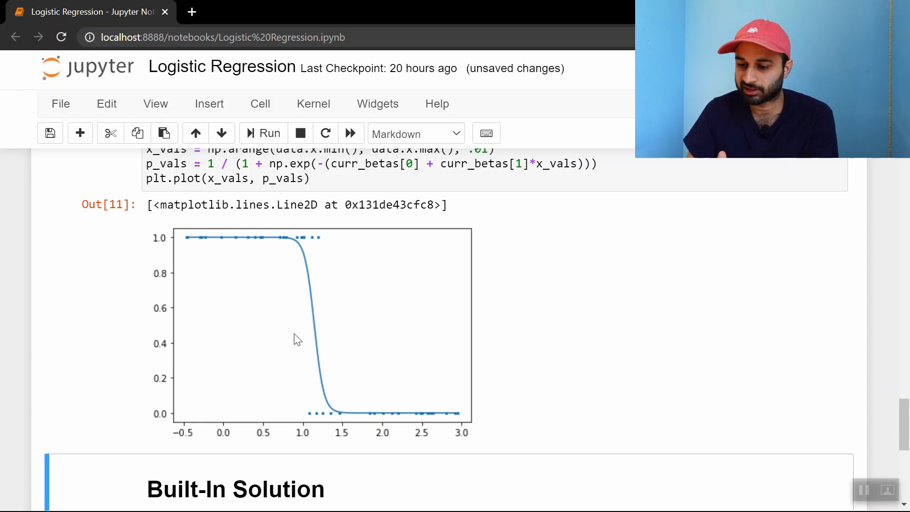
scroll("down", 3)
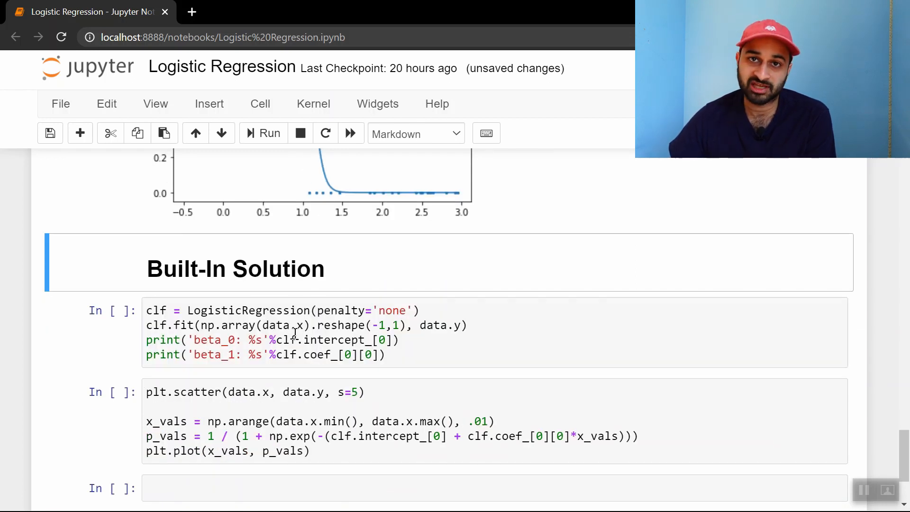
Highlight penalty='none', then run the LogisticRegression cell, giving beta_0 ≈ 20.46 and beta_1 ≈ -17.83.
scroll("down", 3)
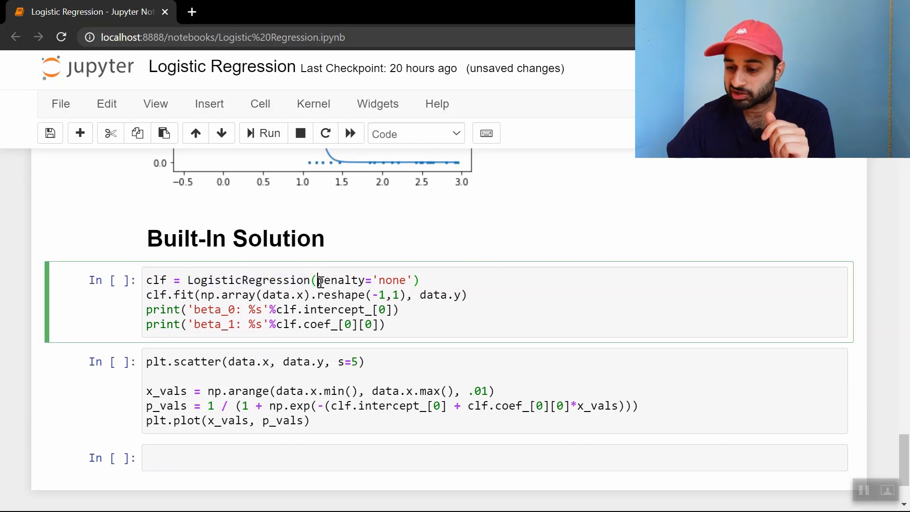
left_click_drag(318, 279, 412, 280)
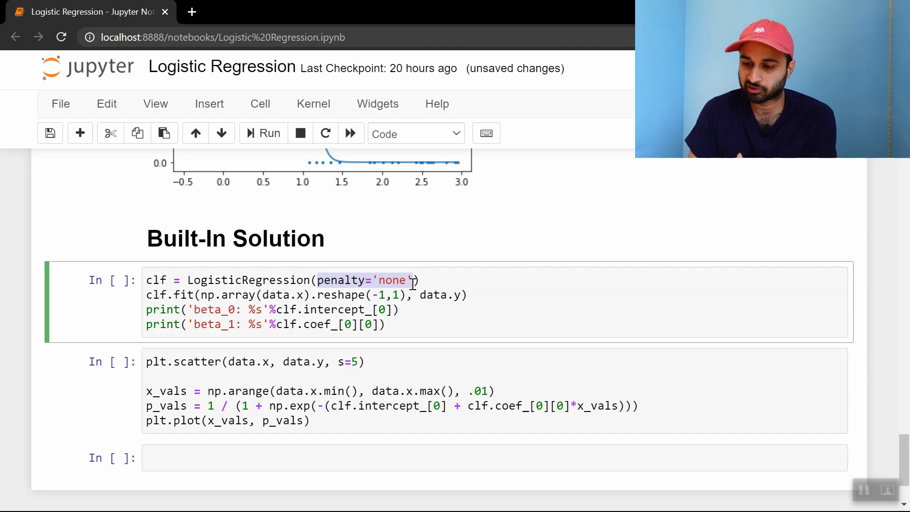
left_click(262, 134)
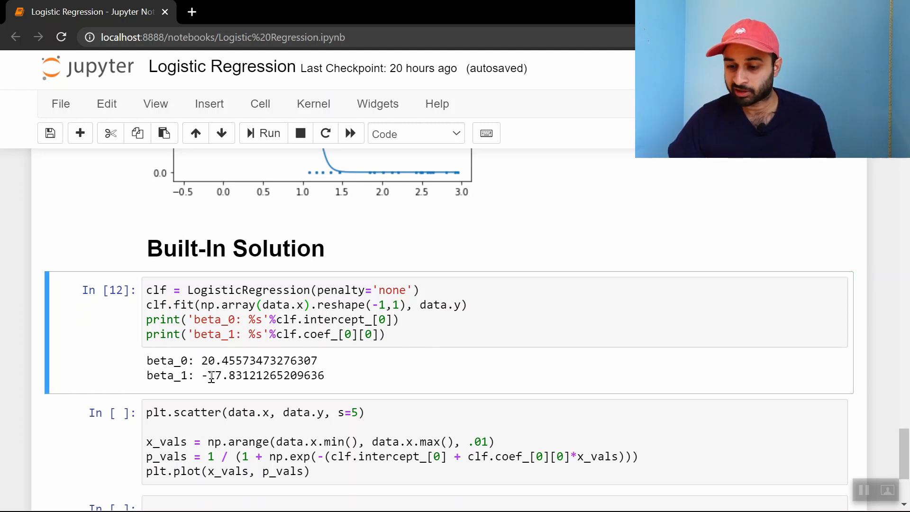
scroll("down", 3)
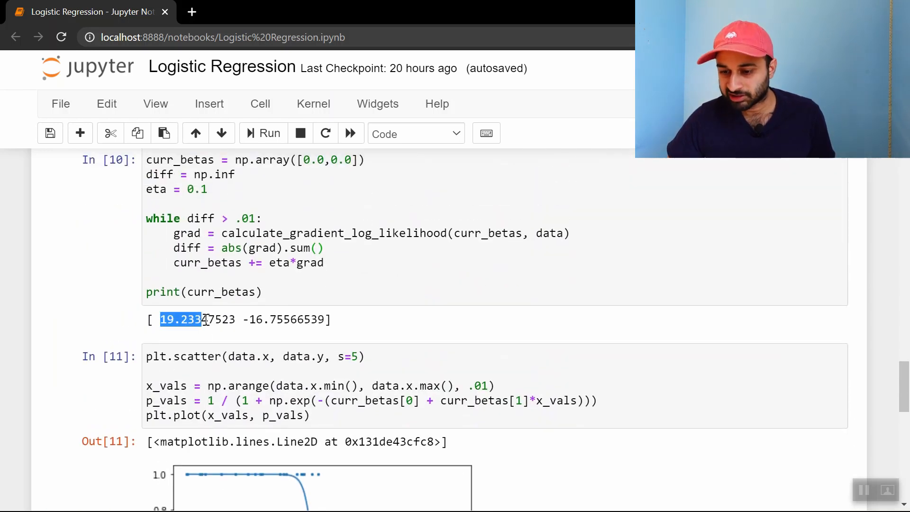
scroll("down", 3)
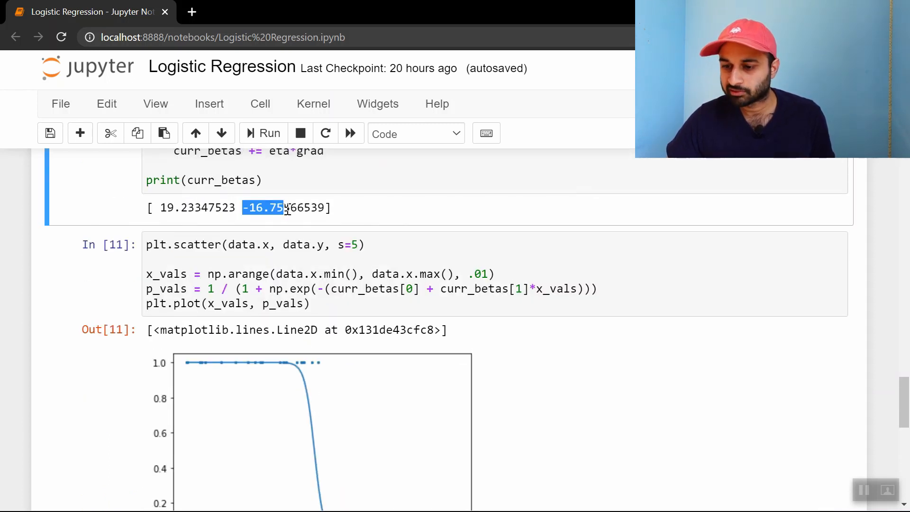
scroll("down", 3)
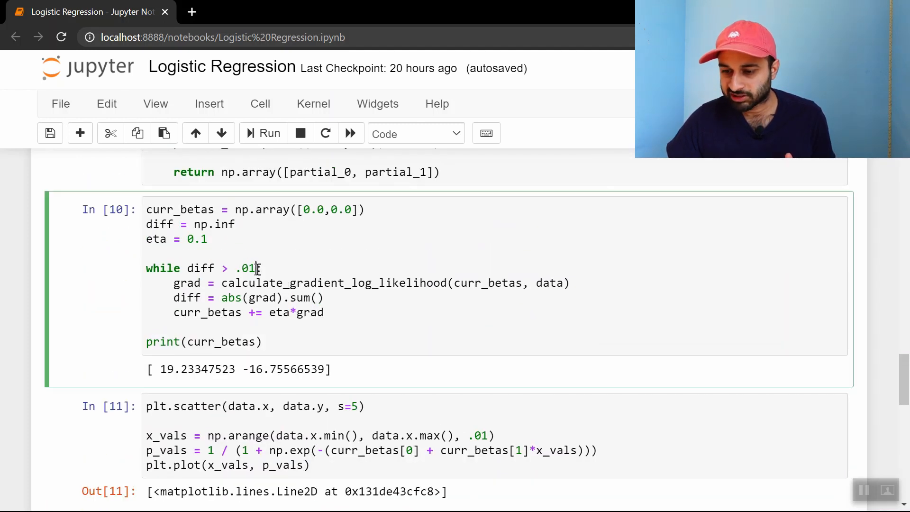
double_click(244, 267)
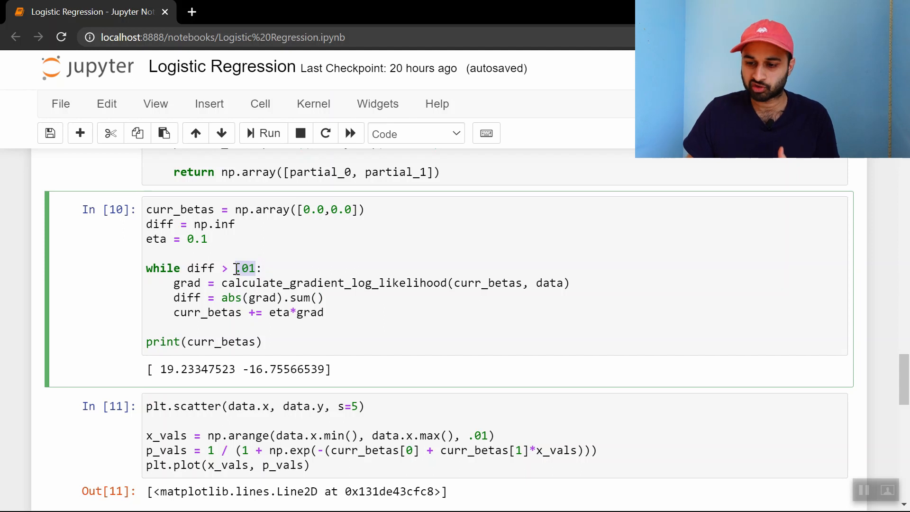
scroll("down", 3)
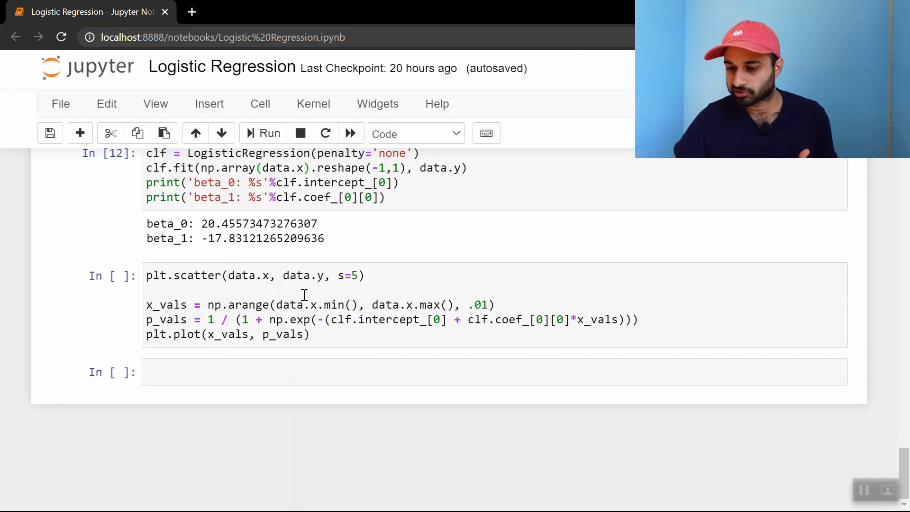
Run the clf.intercept_/clf.coef_ plotting cell to draw the scikit-learn sigmoid.
left_click(263, 133)
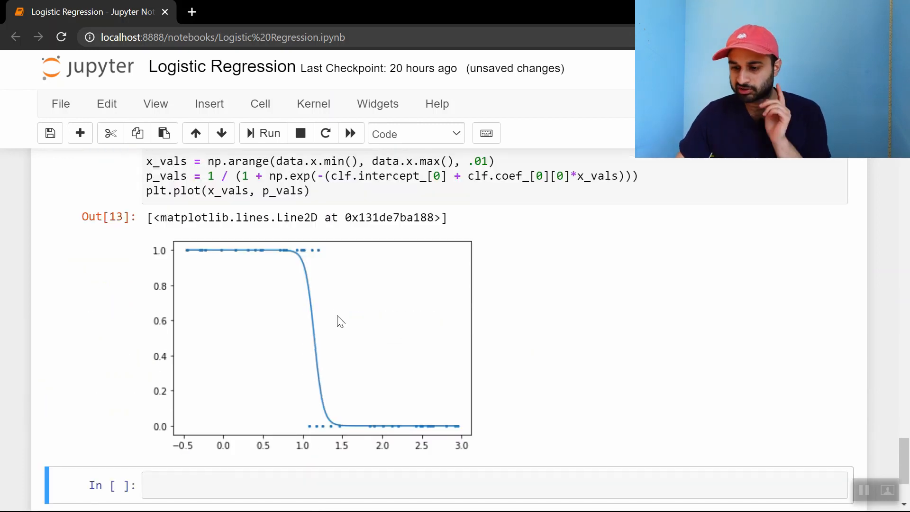
scroll("down", 3)
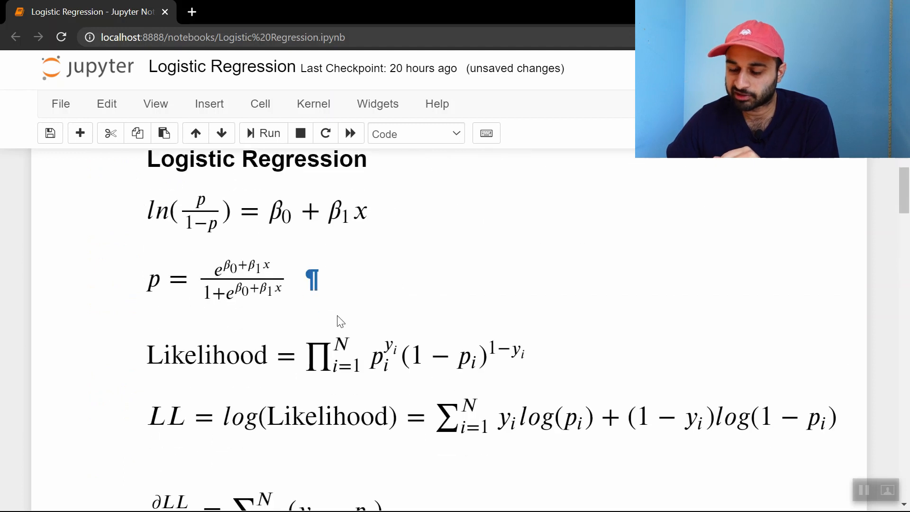
Scroll back to the Logistic Regression and likelihood formulas at the top of the notebook.
scroll("down", 3)
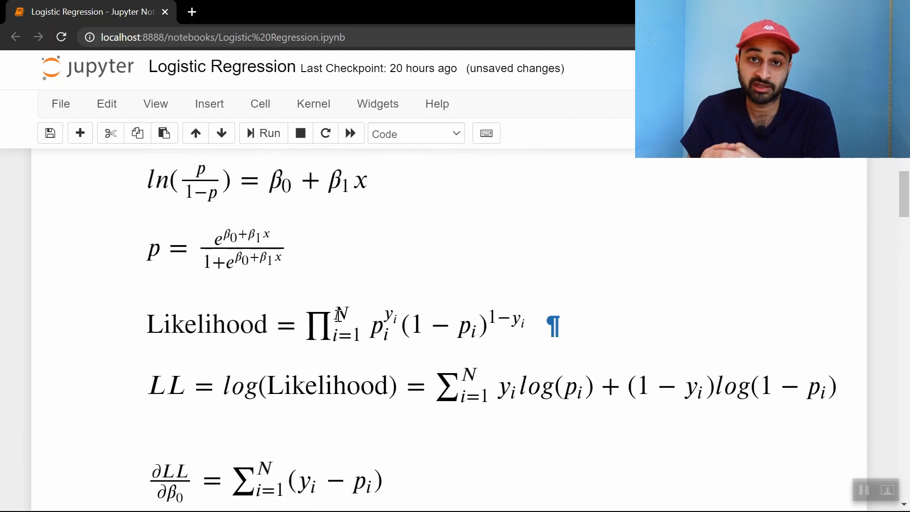